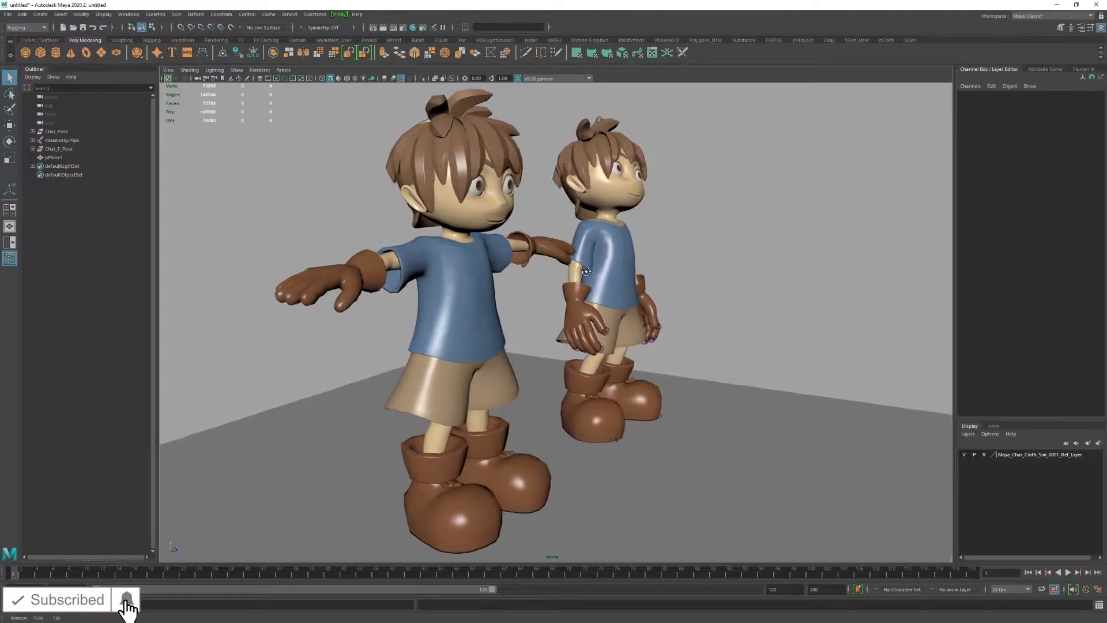
Orbit around the boy models and clear the selection
{"action": "left_click_drag", "start_coordinate": [586, 272], "coordinate": [688, 272]}
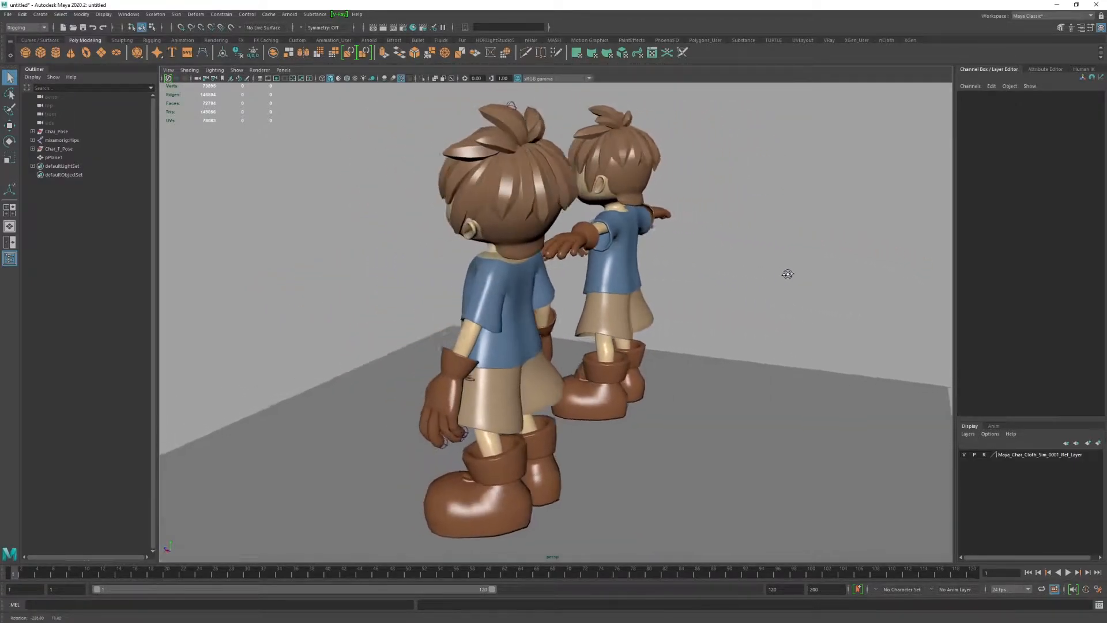
{"action": "left_click_drag", "start_coordinate": [788, 275], "coordinate": [867, 272]}
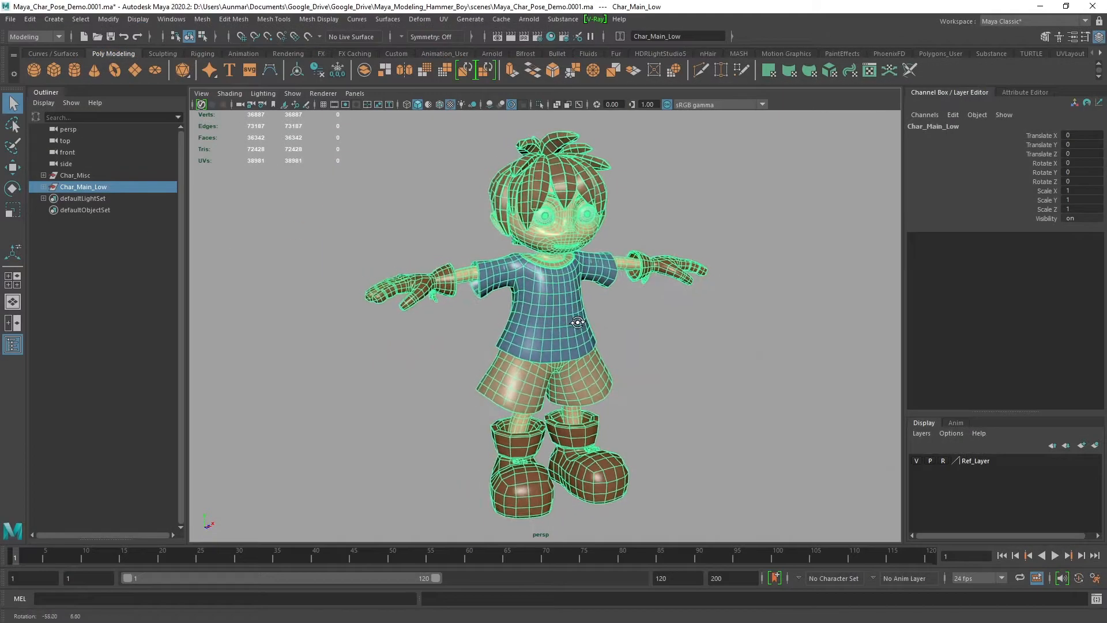
{"action": "left_click_drag", "start_coordinate": [577, 323], "coordinate": [742, 327]}
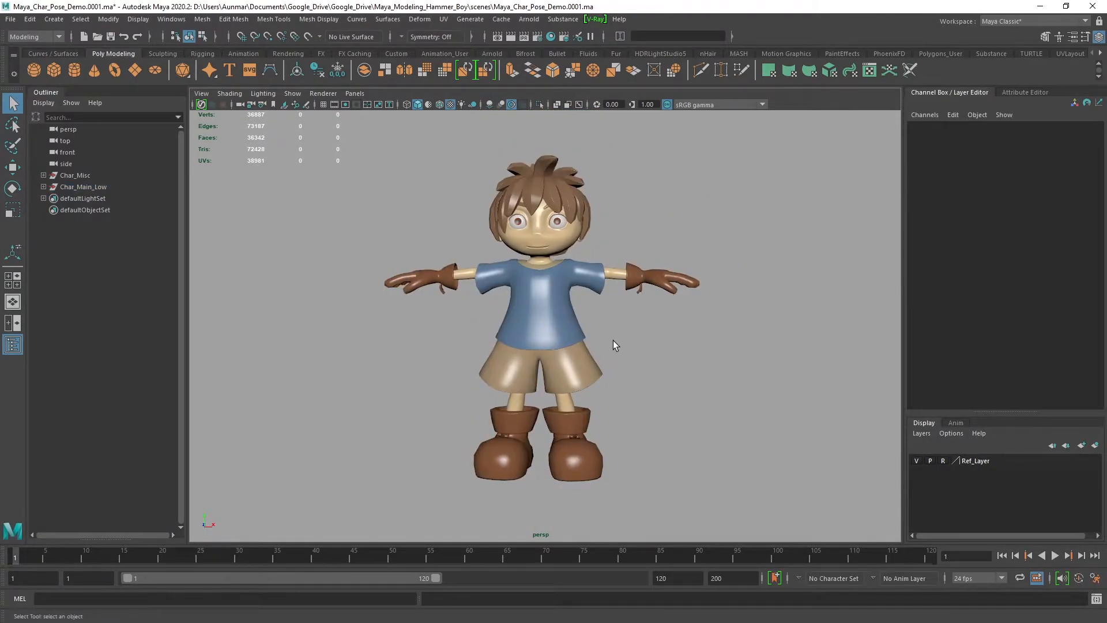
Switch to the Rigging menu set and bring up the HumanIK panel
{"action": "left_click", "coordinate": [34, 37]}
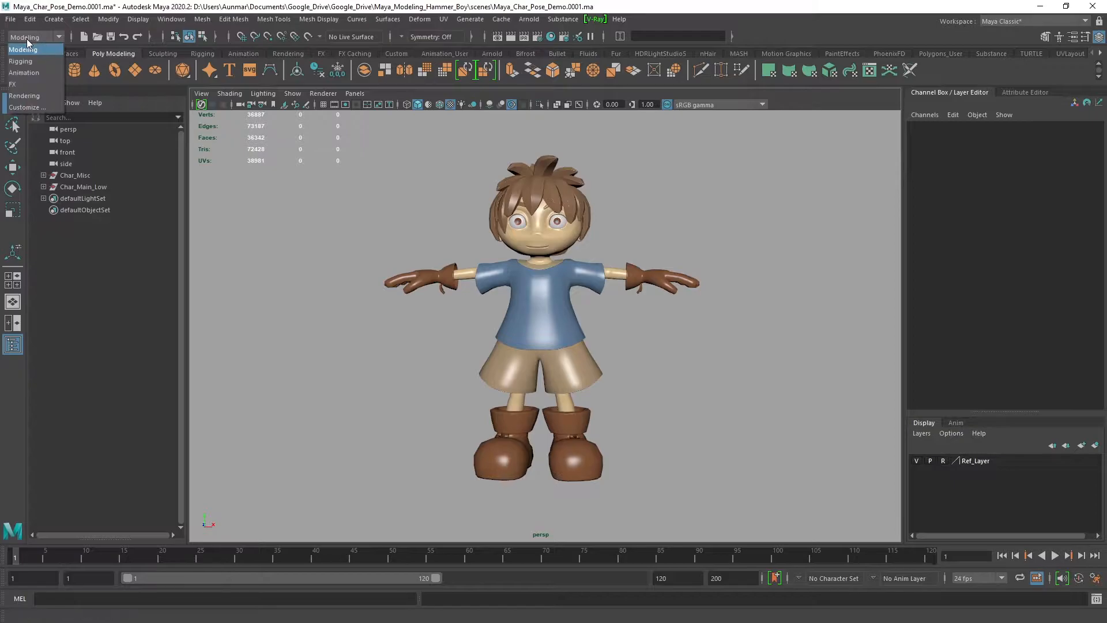
{"action": "mouse_move", "coordinate": [21, 61]}
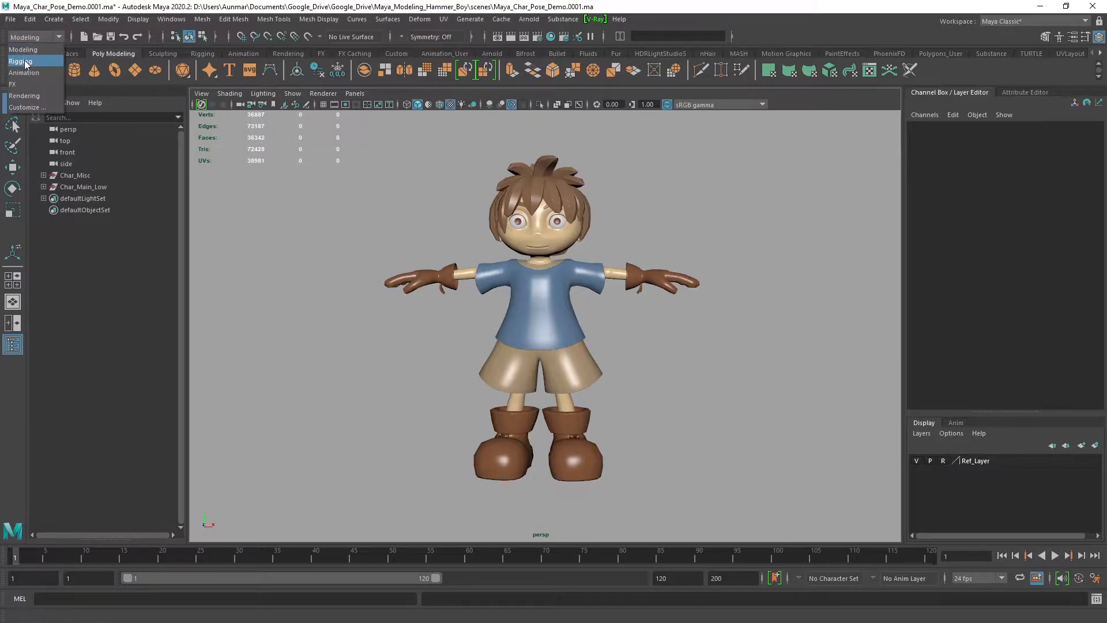
{"action": "left_click", "coordinate": [21, 62]}
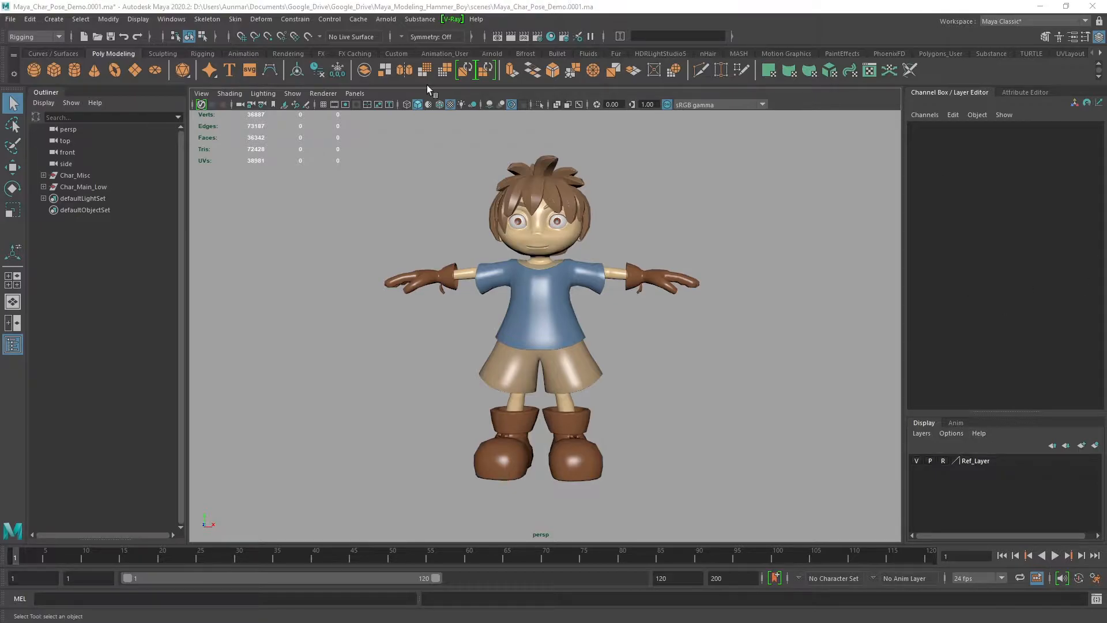
{"action": "left_click", "coordinate": [206, 19]}
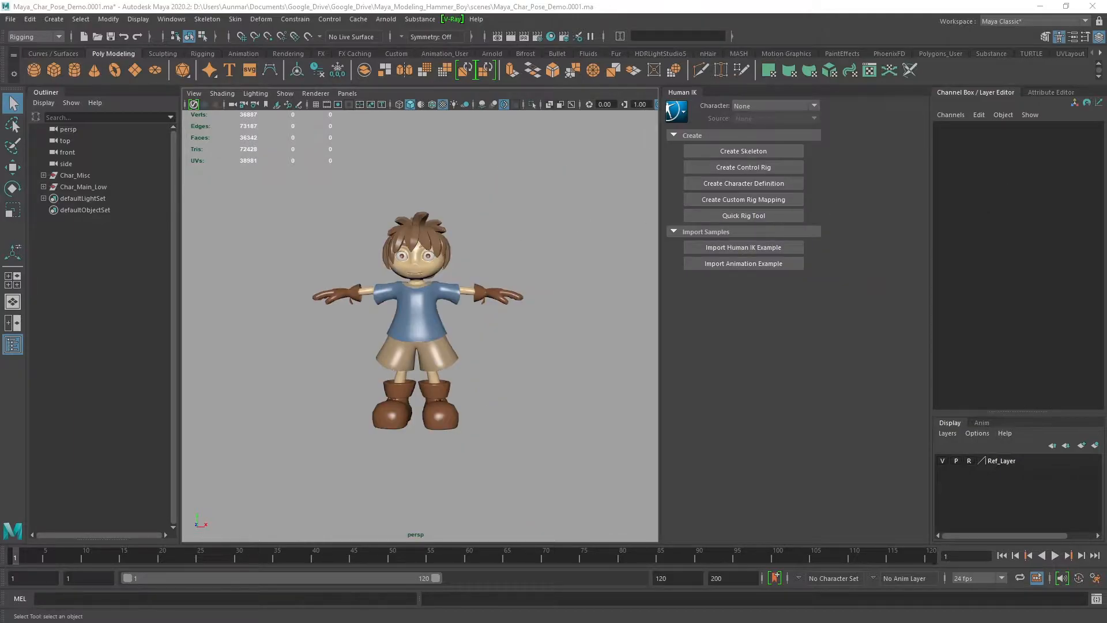
Start the Quick Rig tool and create a new QuickRigCharacter for the Char_Main_Low mesh
{"action": "left_click", "coordinate": [742, 216]}
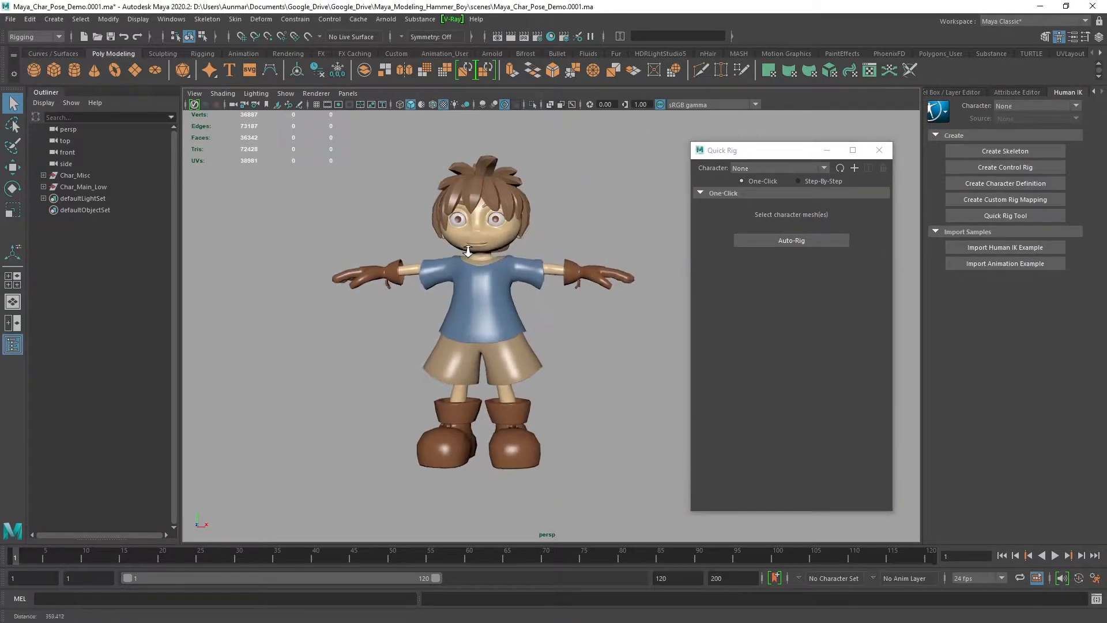
{"action": "left_click", "coordinate": [84, 187]}
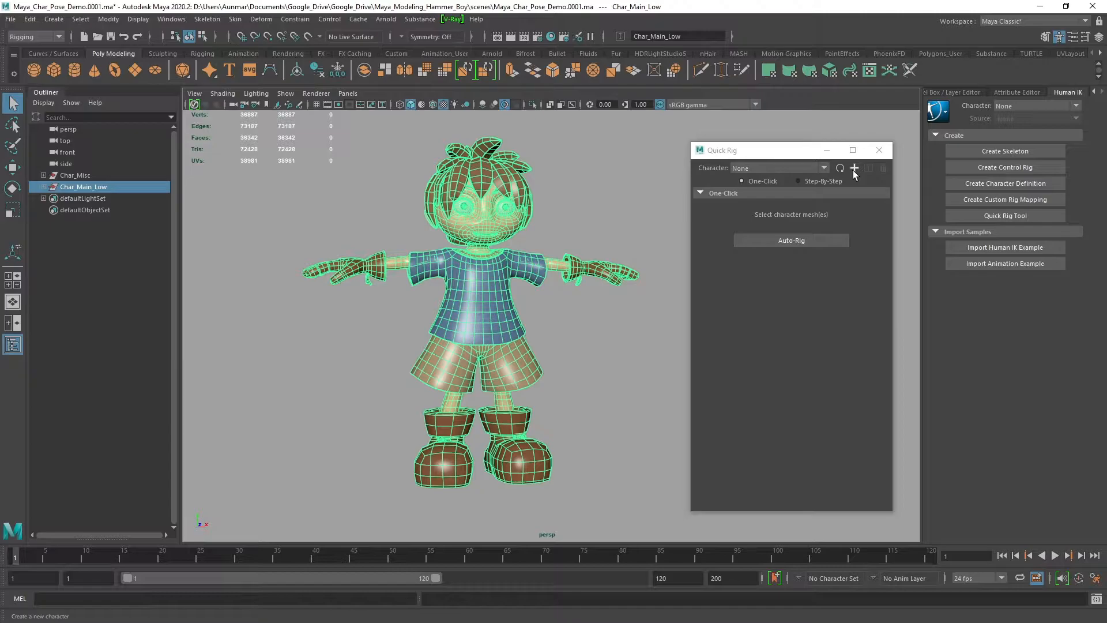
{"action": "mouse_move", "coordinate": [854, 169]}
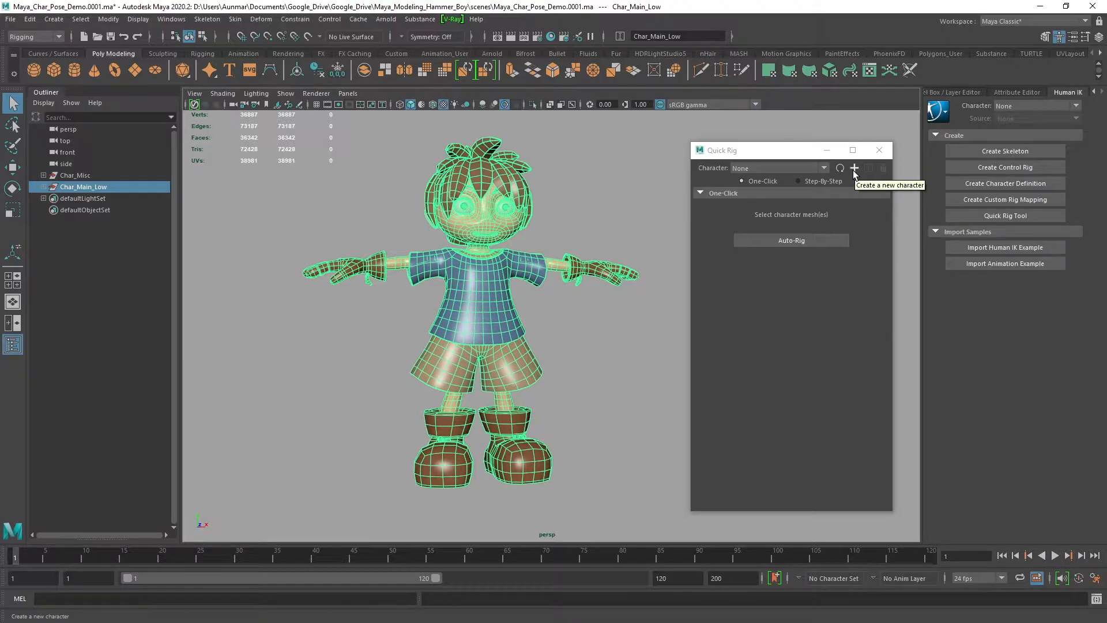
{"action": "left_click", "coordinate": [854, 168]}
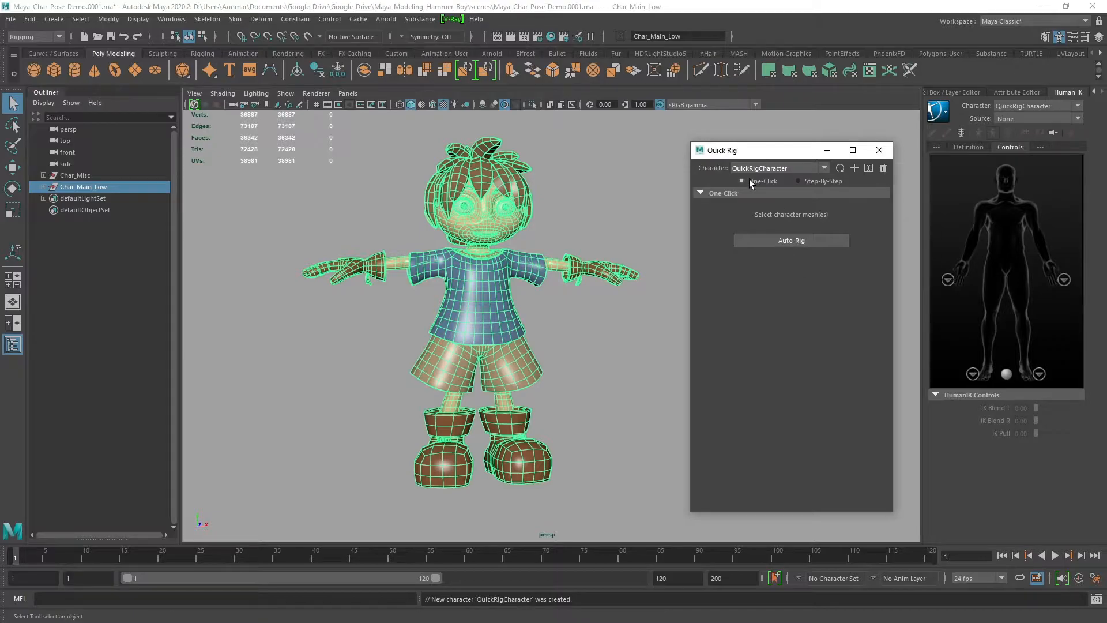
{"action": "mouse_move", "coordinate": [753, 184]}
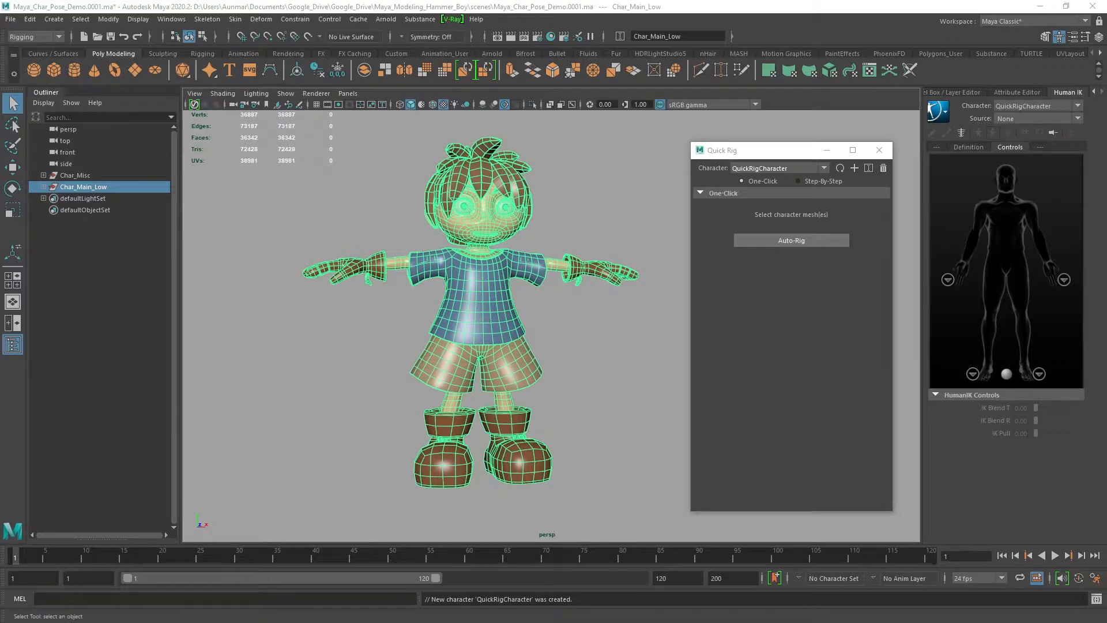
Auto-rig the boy and test-pose the left wrist and ankle effectors, then undo the moves
{"action": "left_click", "coordinate": [791, 240]}
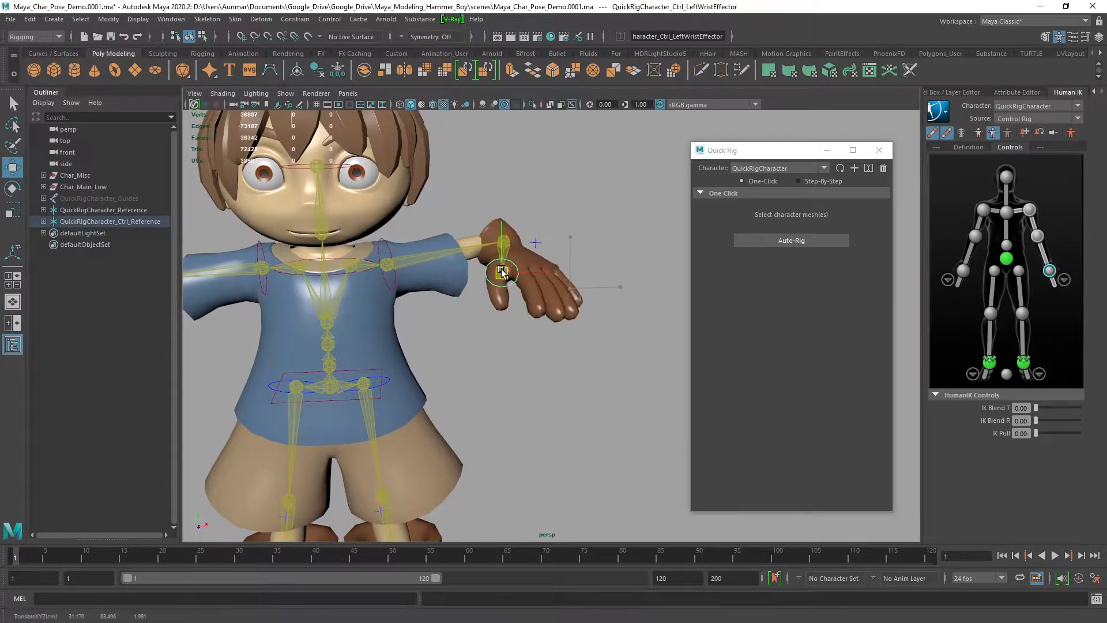
{"action": "left_click_drag", "start_coordinate": [502, 272], "coordinate": [530, 310]}
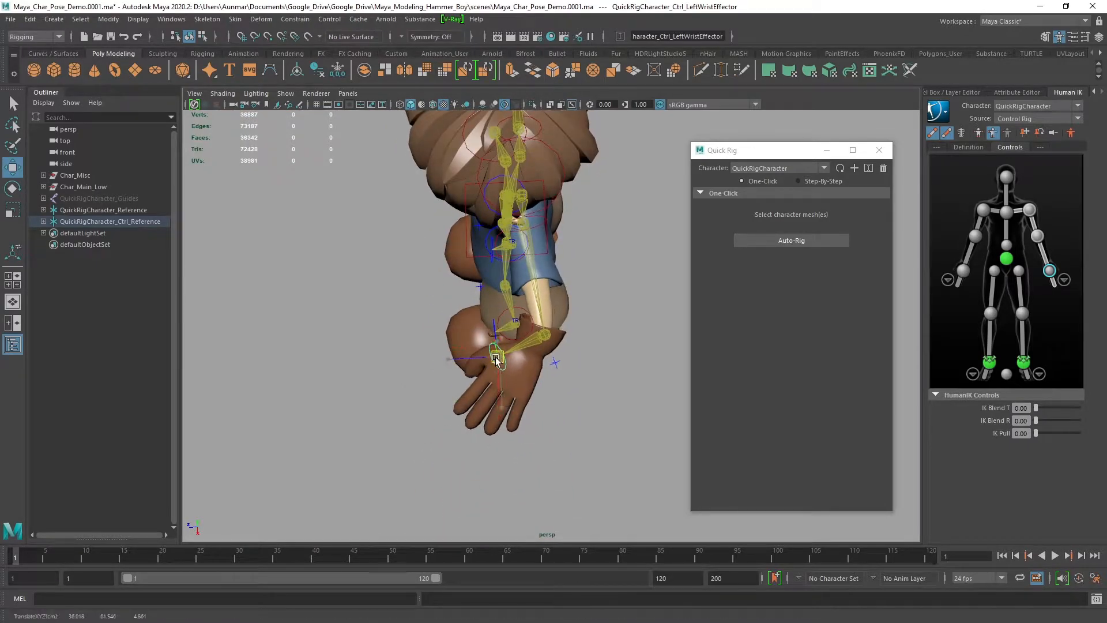
{"action": "left_click_drag", "start_coordinate": [496, 356], "coordinate": [511, 366]}
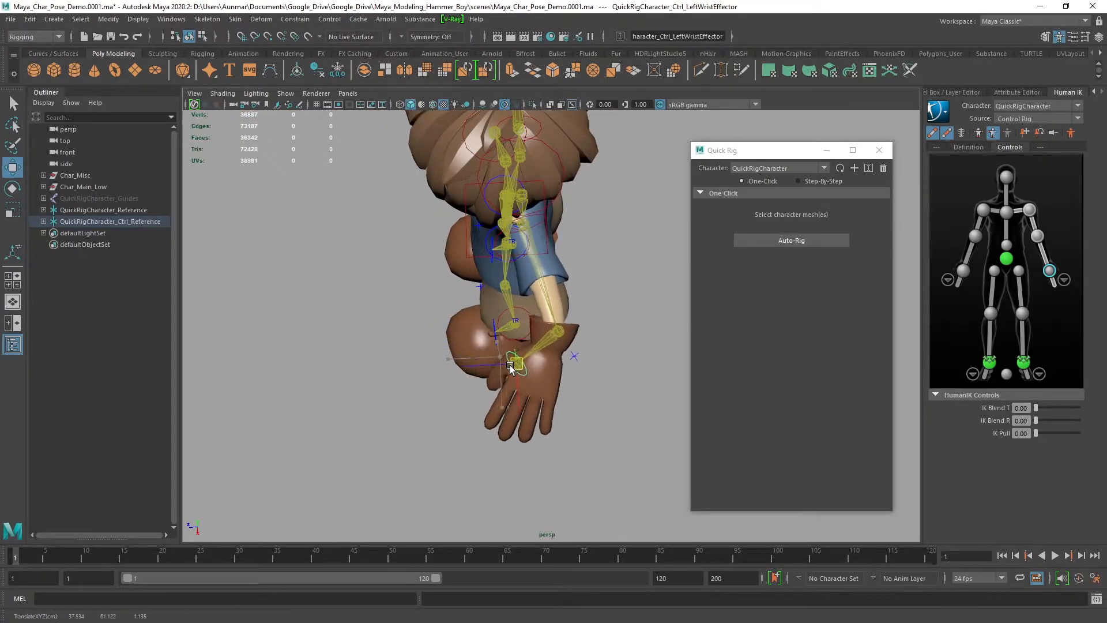
{"action": "left_click_drag", "start_coordinate": [512, 363], "coordinate": [562, 370]}
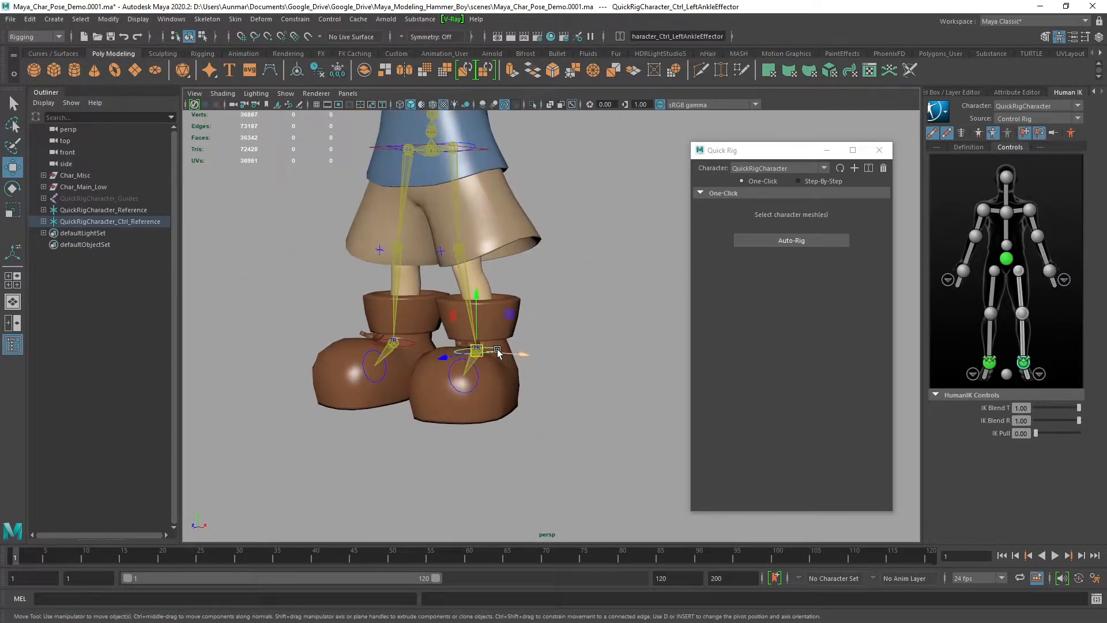
{"action": "left_click_drag", "start_coordinate": [495, 352], "coordinate": [461, 305]}
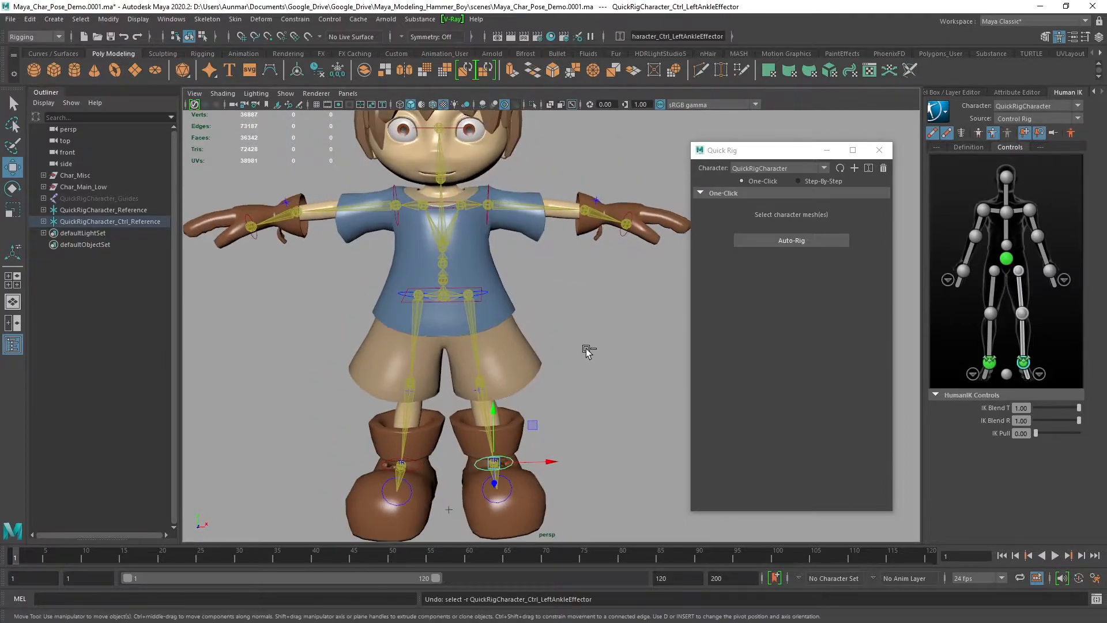
{"action": "left_click", "coordinate": [442, 295]}
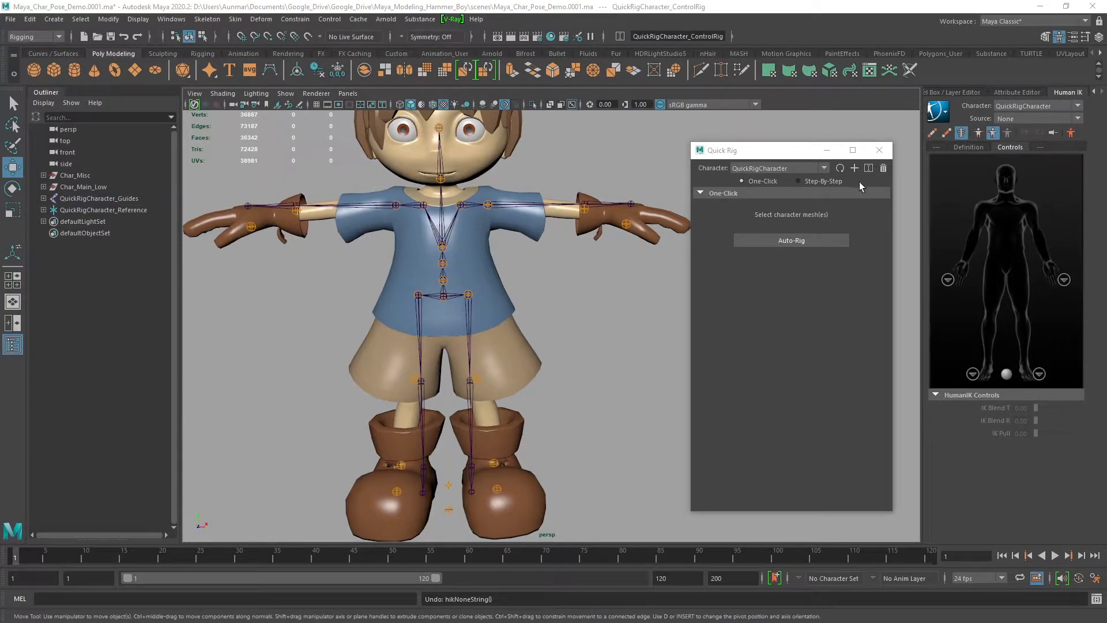
Delete the whole quick rig—control rig, skeleton, guides and character—and confirm
{"action": "left_click", "coordinate": [883, 168]}
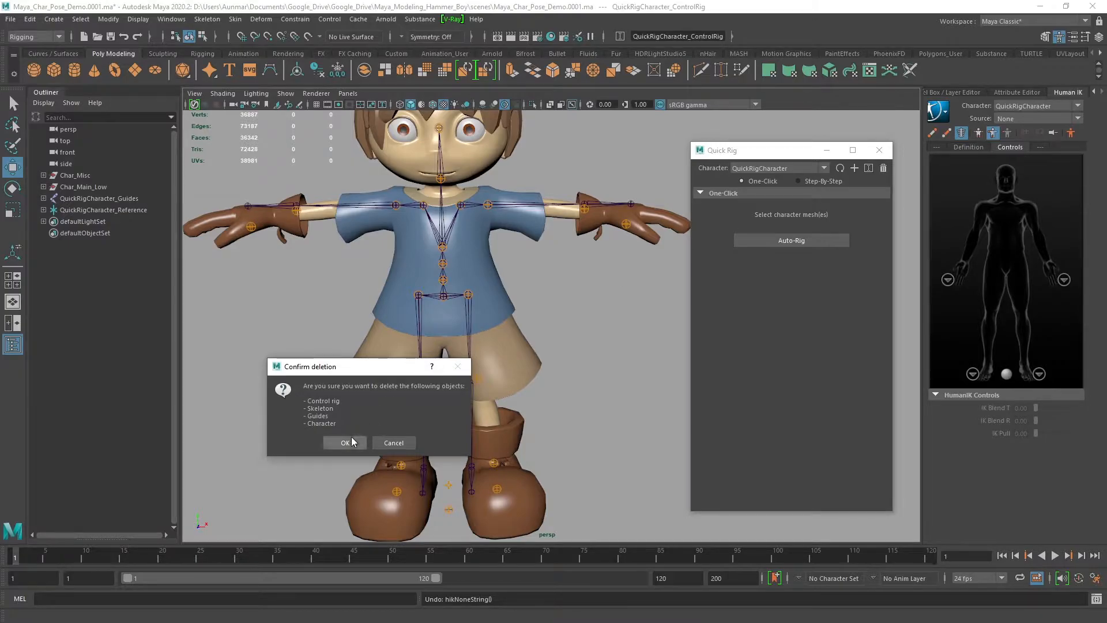
{"action": "left_click", "coordinate": [345, 443]}
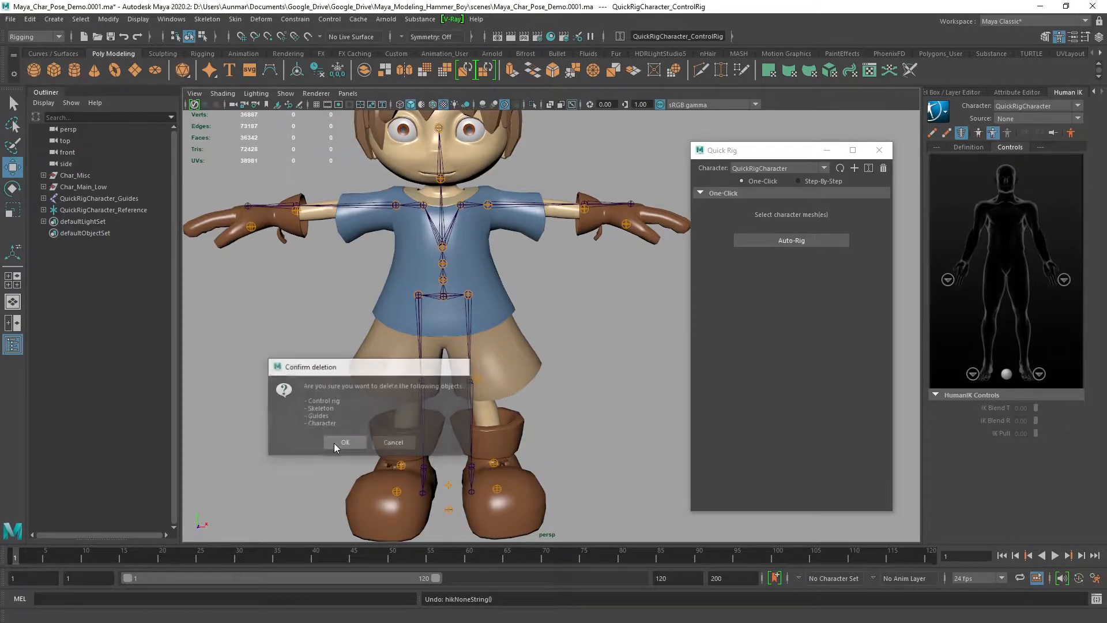
{"action": "left_click", "coordinate": [345, 442]}
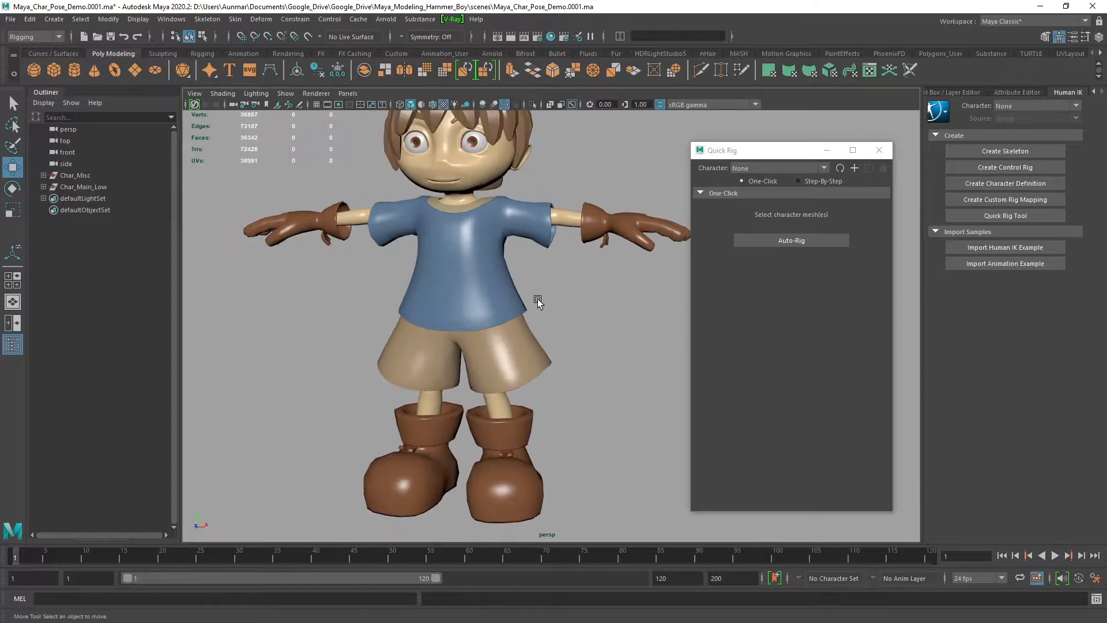
Create a new Step-By-Step QuickRigCharacter for the Char_Main_Low mesh
{"action": "left_click", "coordinate": [83, 187]}
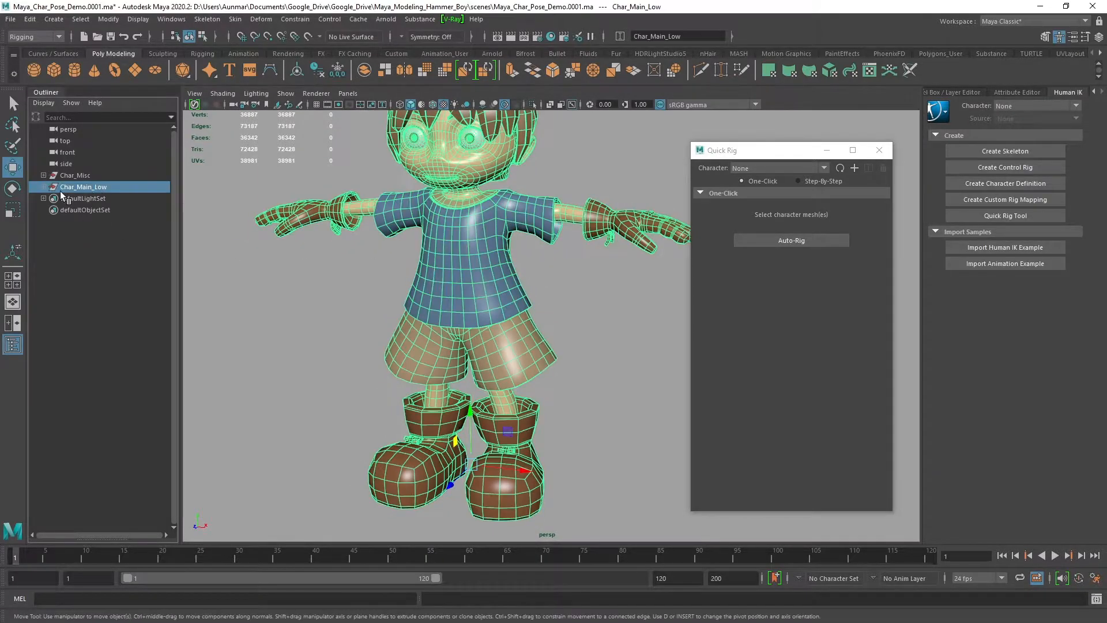
{"action": "left_click", "coordinate": [799, 181]}
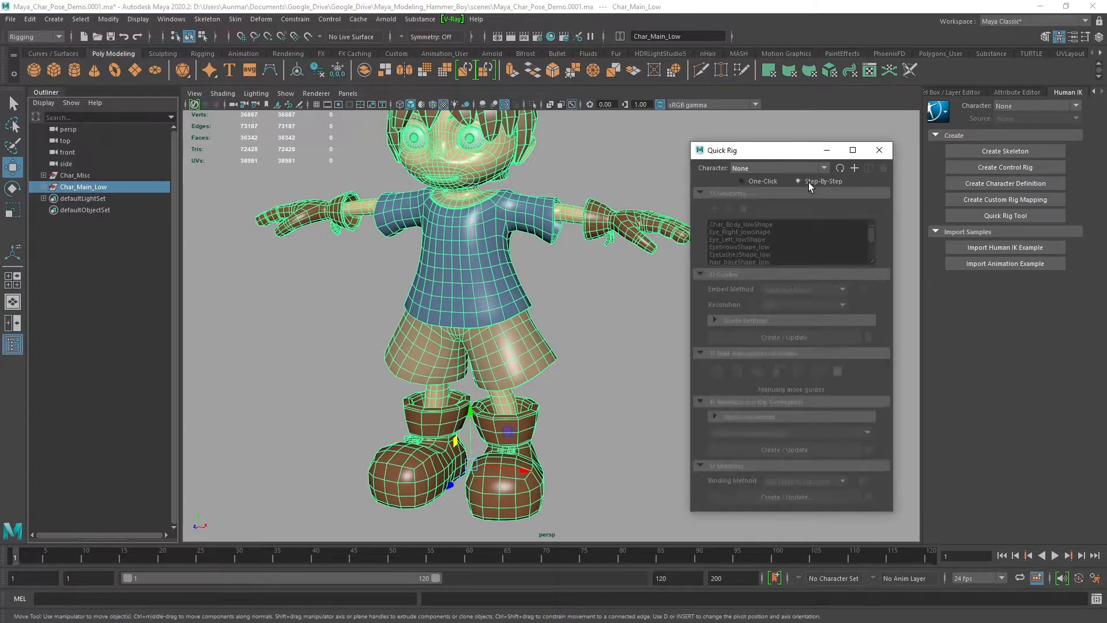
{"action": "left_click", "coordinate": [798, 181]}
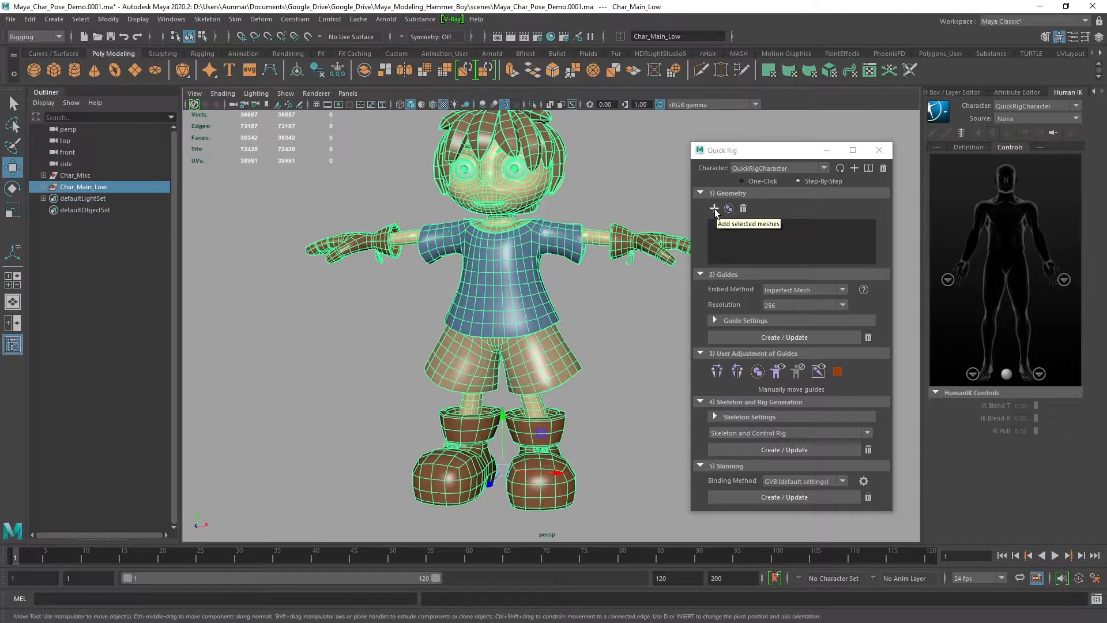
Add the boy's body, eye and hair meshes to the character's geometry list
{"action": "left_click", "coordinate": [714, 207]}
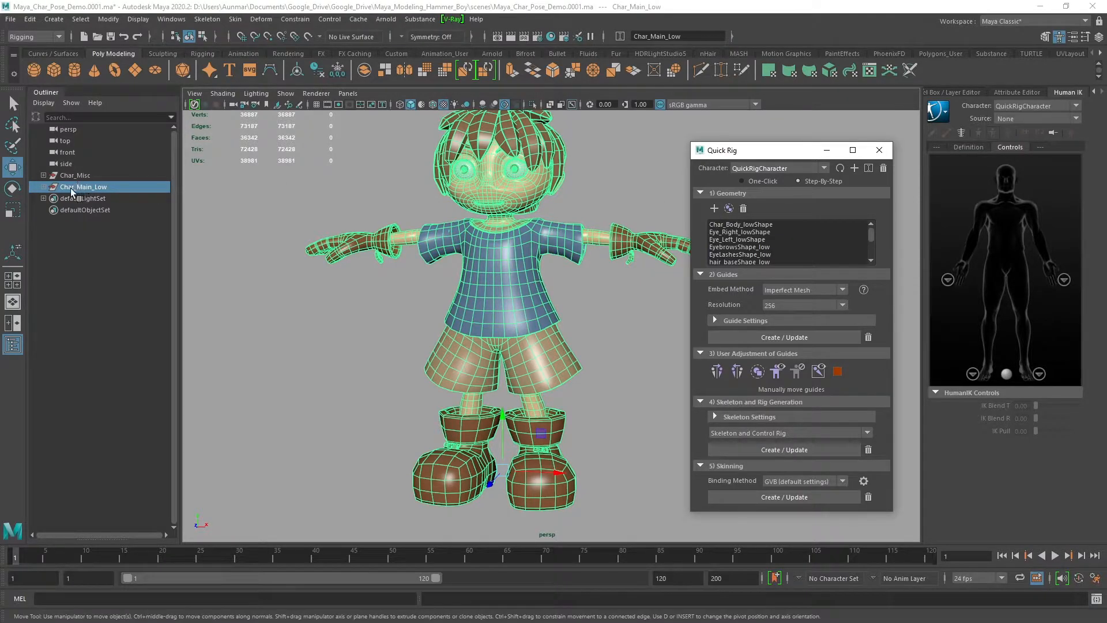
{"action": "scroll", "scroll_direction": "down", "scroll_amount": 3}
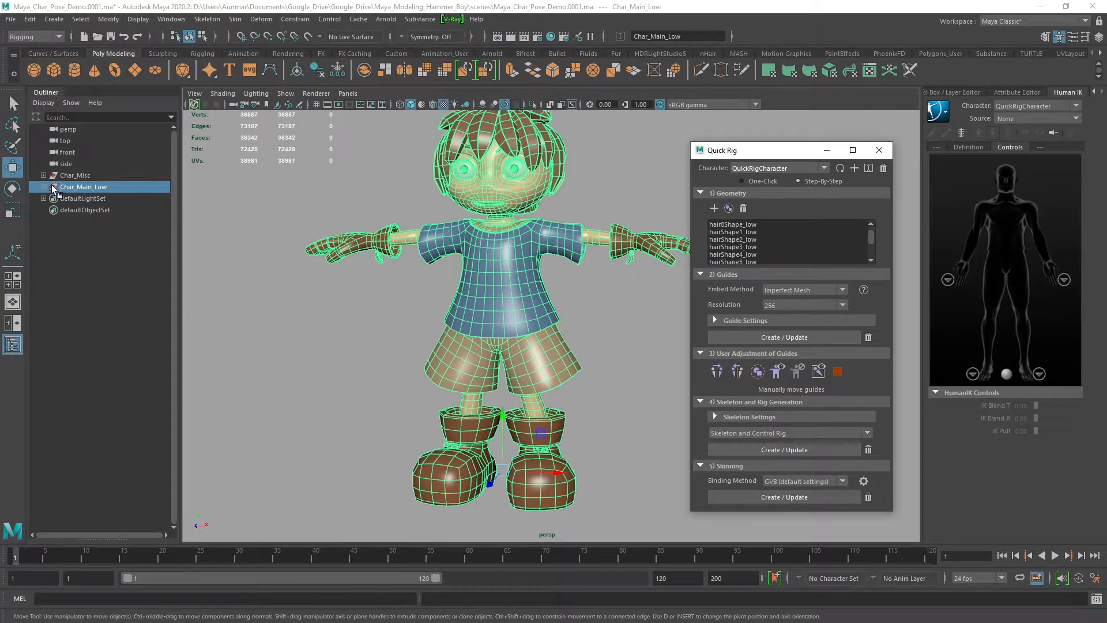
{"action": "left_click", "coordinate": [44, 187]}
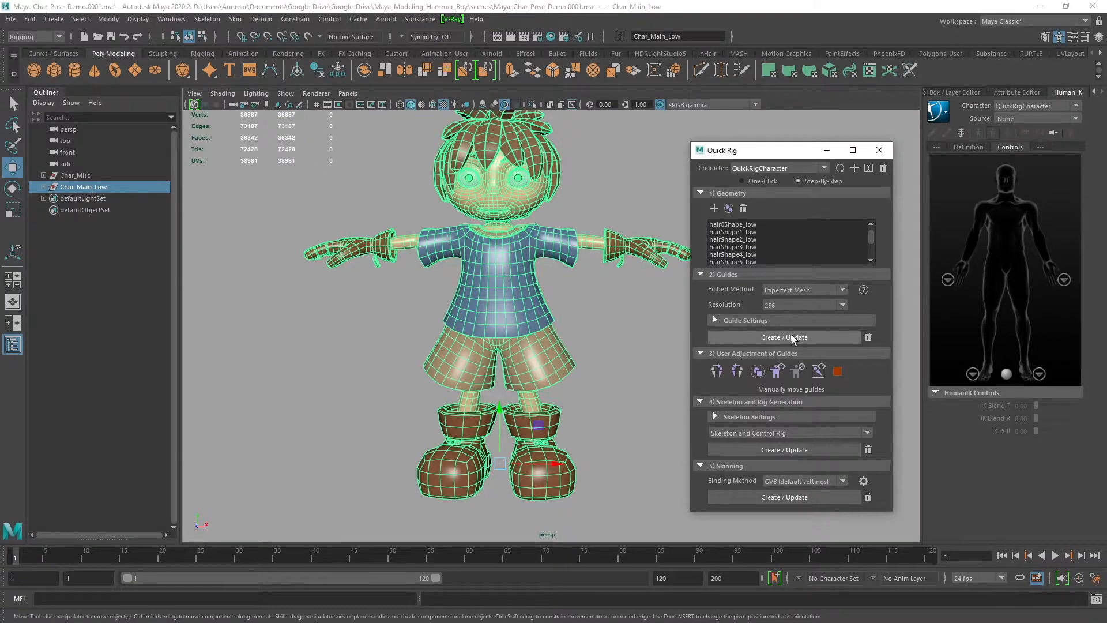
Generate the guide markers across the boy's body and select an arm guide
{"action": "left_click", "coordinate": [785, 337]}
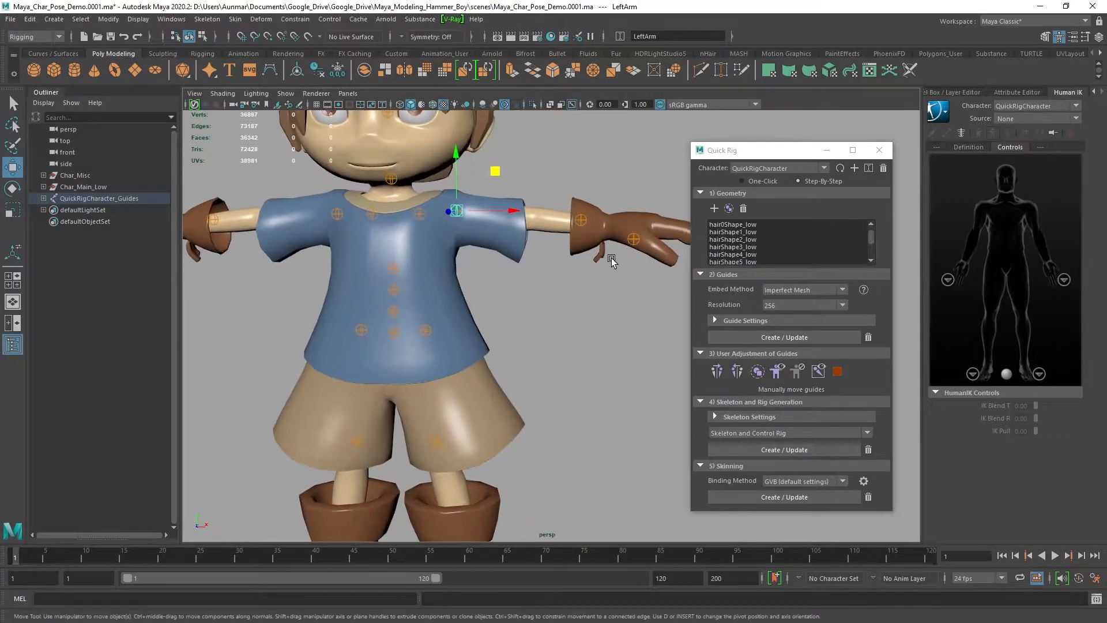
{"action": "left_click", "coordinate": [632, 240]}
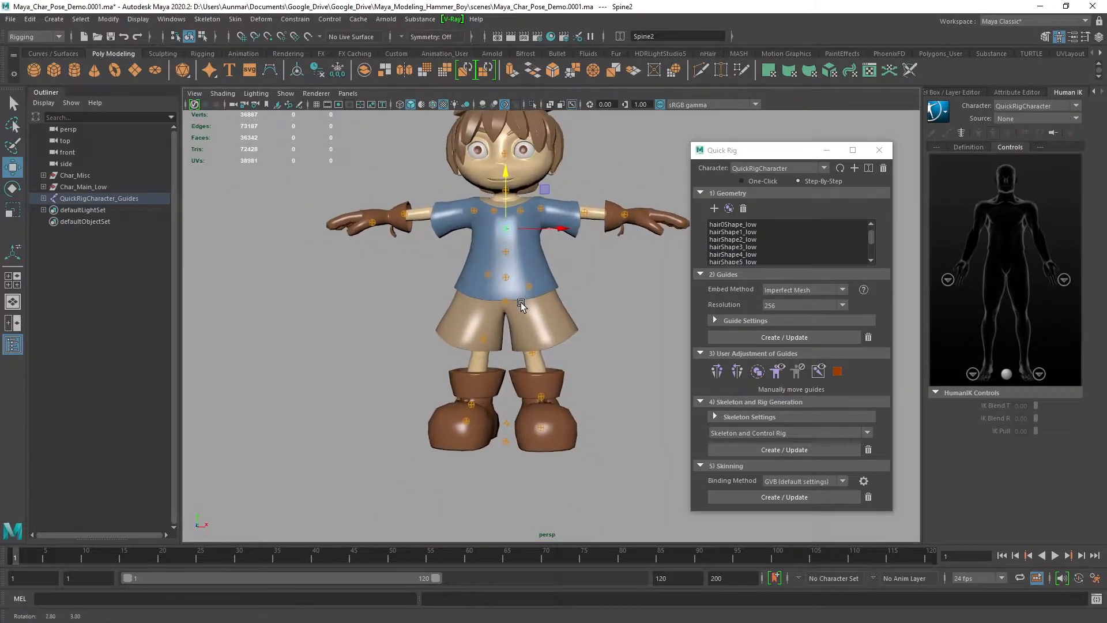
{"action": "mouse_move", "coordinate": [737, 370]}
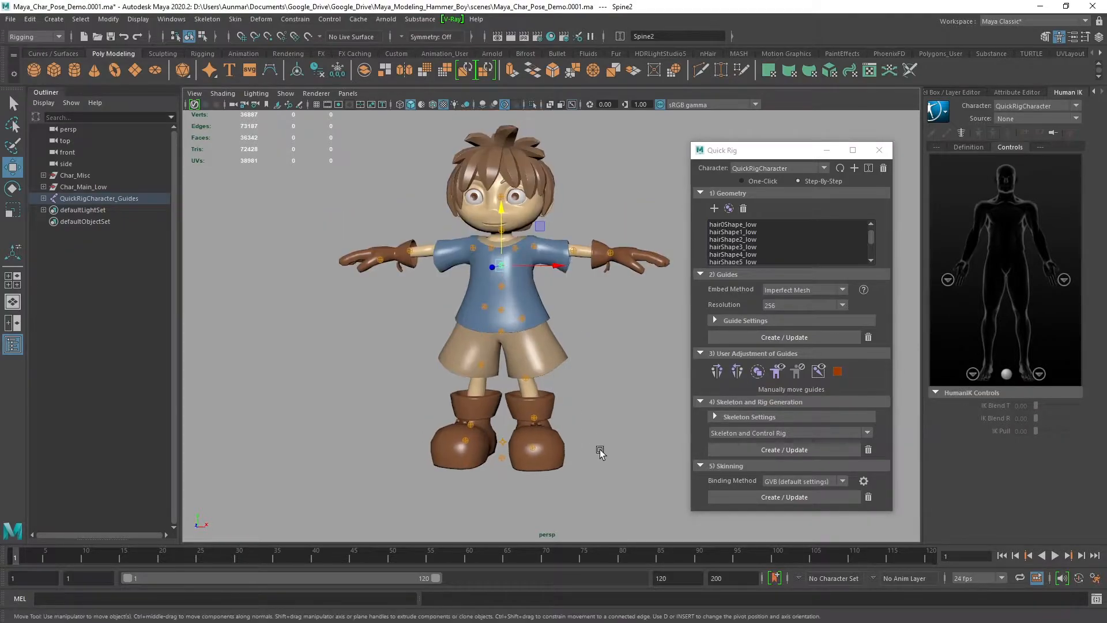
Select the LeftArm guide to adjust its position
{"action": "left_click_drag", "start_coordinate": [510, 233], "coordinate": [650, 499]}
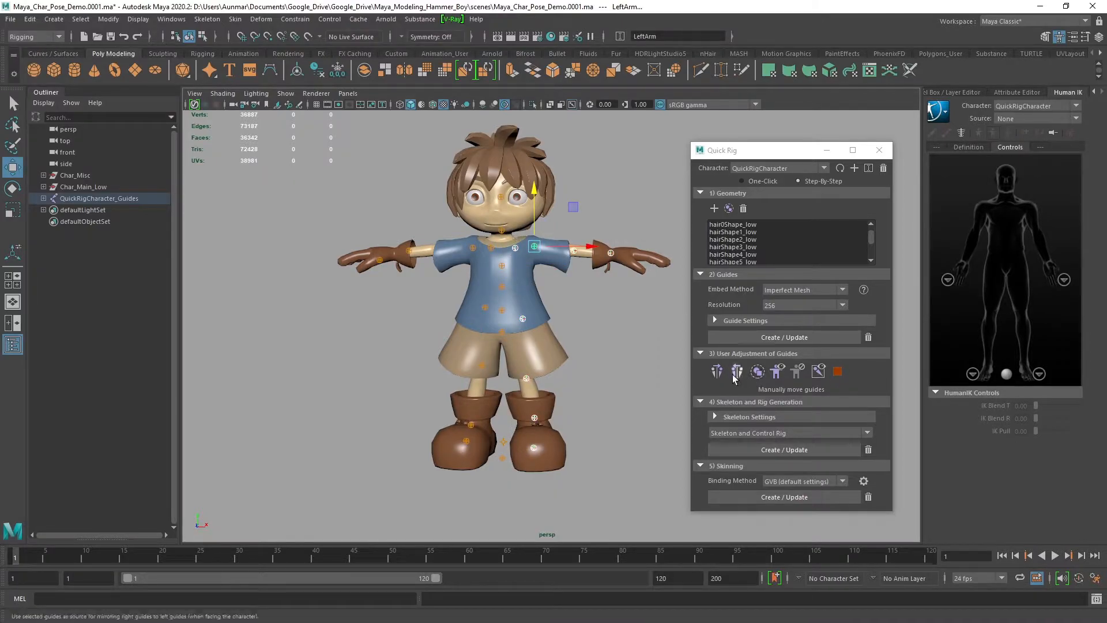
{"action": "mouse_move", "coordinate": [737, 373]}
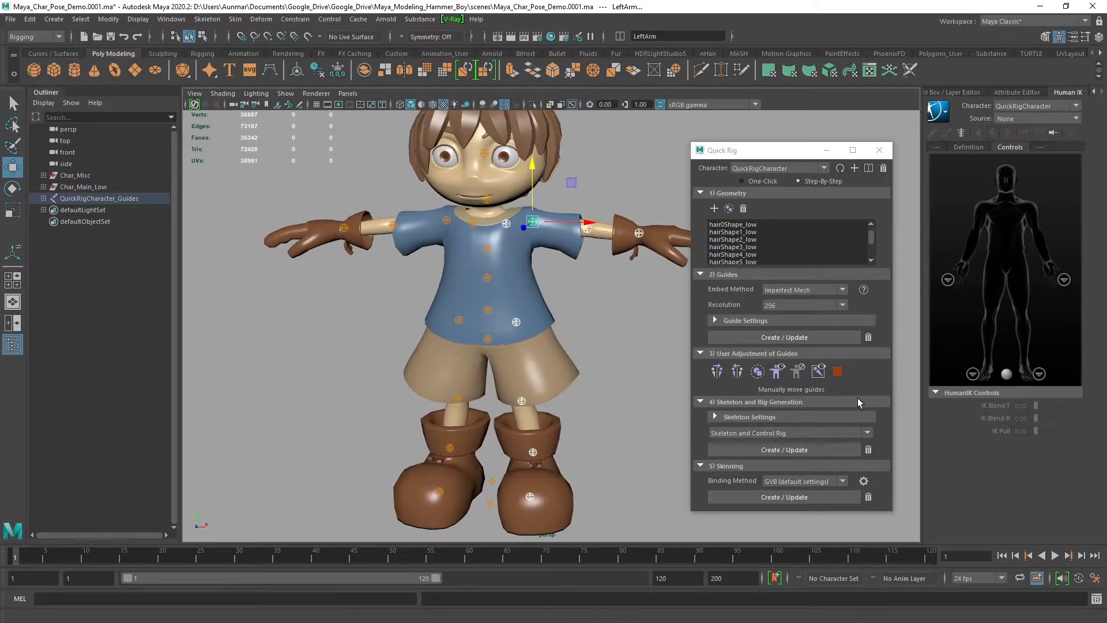
{"action": "mouse_move", "coordinate": [694, 349]}
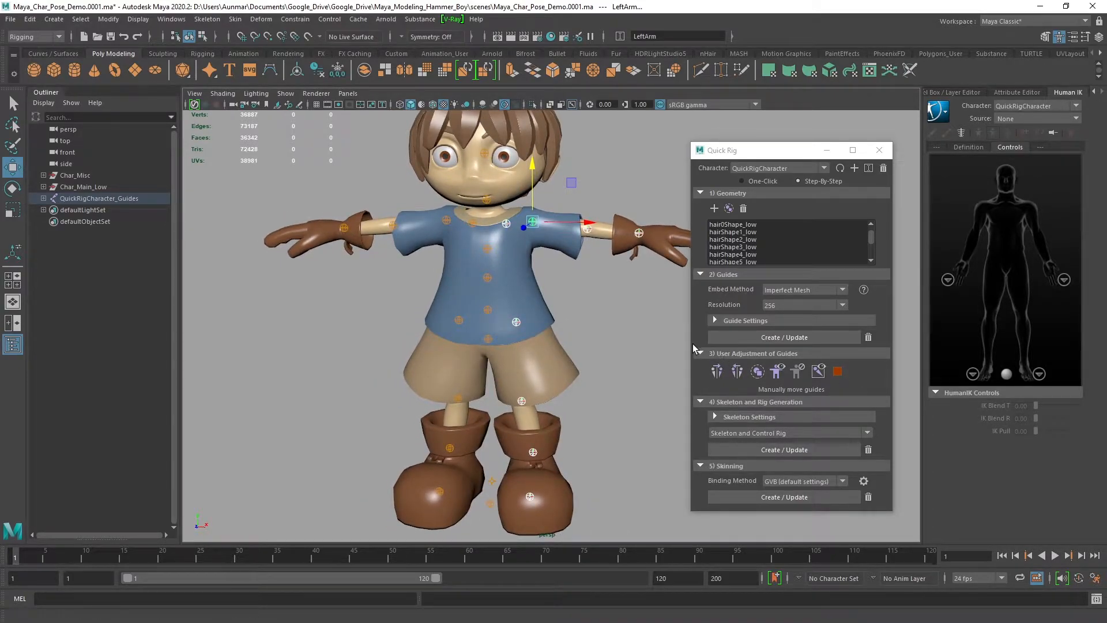
{"action": "mouse_move", "coordinate": [768, 319]}
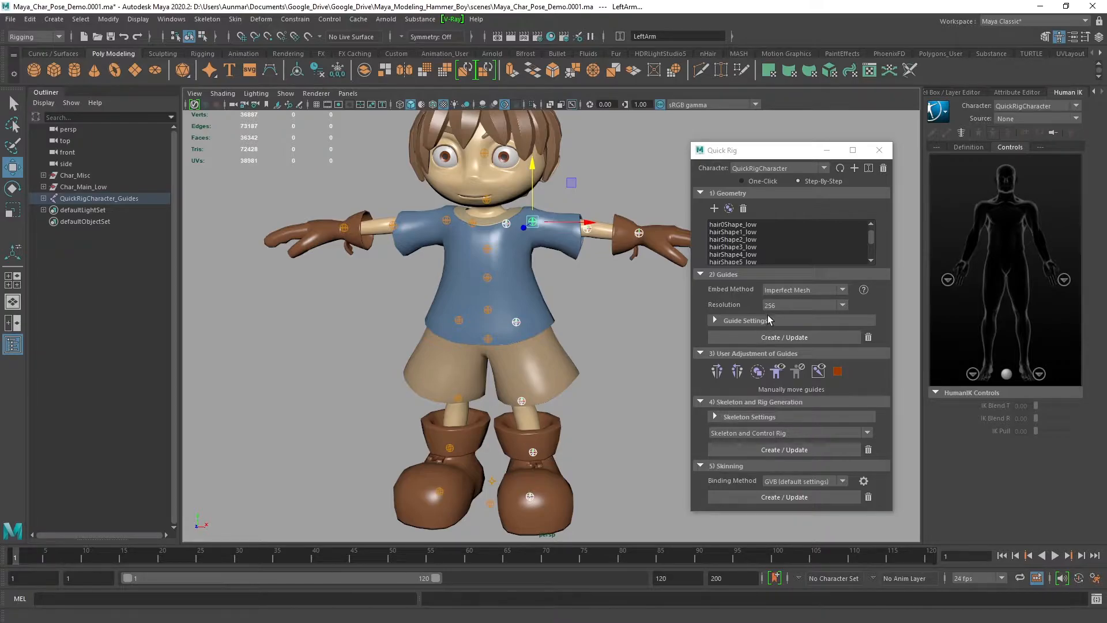
{"action": "mouse_move", "coordinate": [746, 304]}
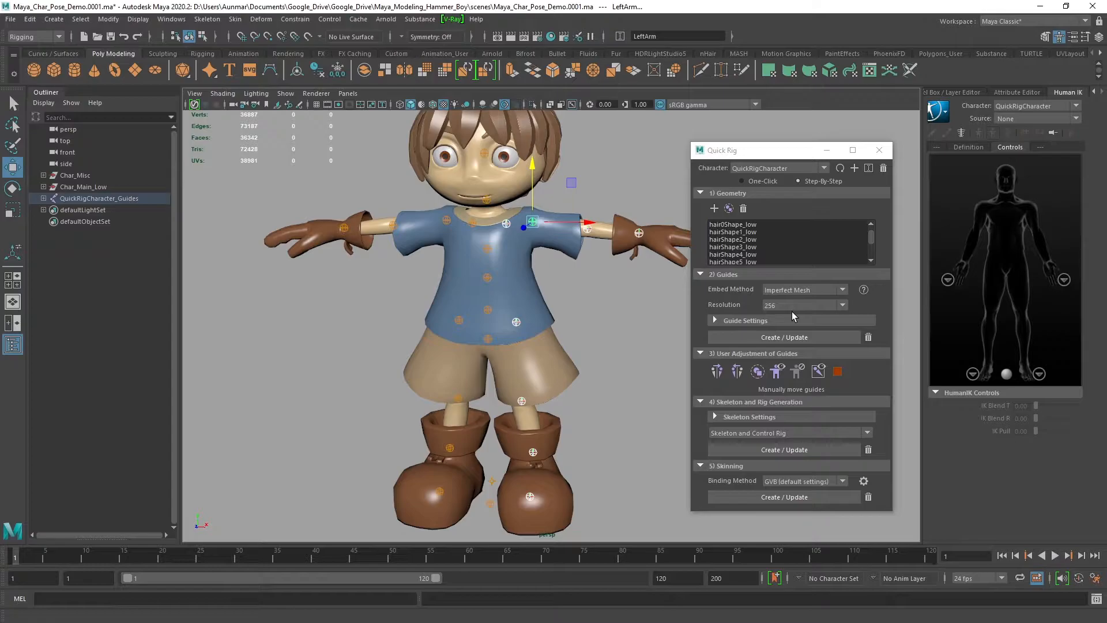
{"action": "mouse_move", "coordinate": [776, 445]}
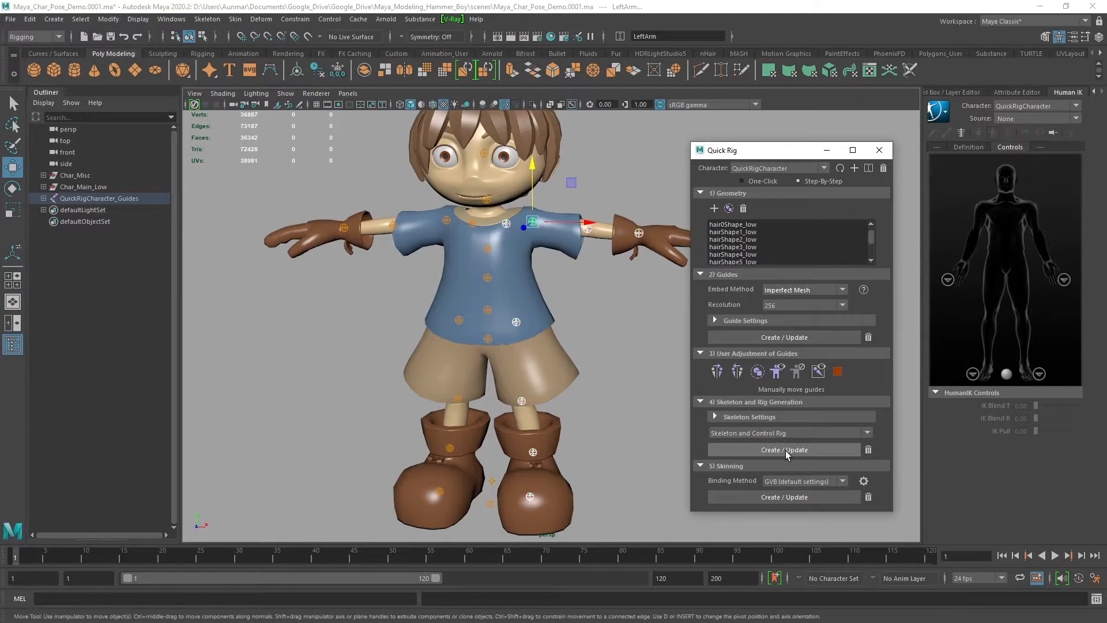
Generate the skeleton and control rig from the guides and select the left wrist control
{"action": "left_click", "coordinate": [785, 450]}
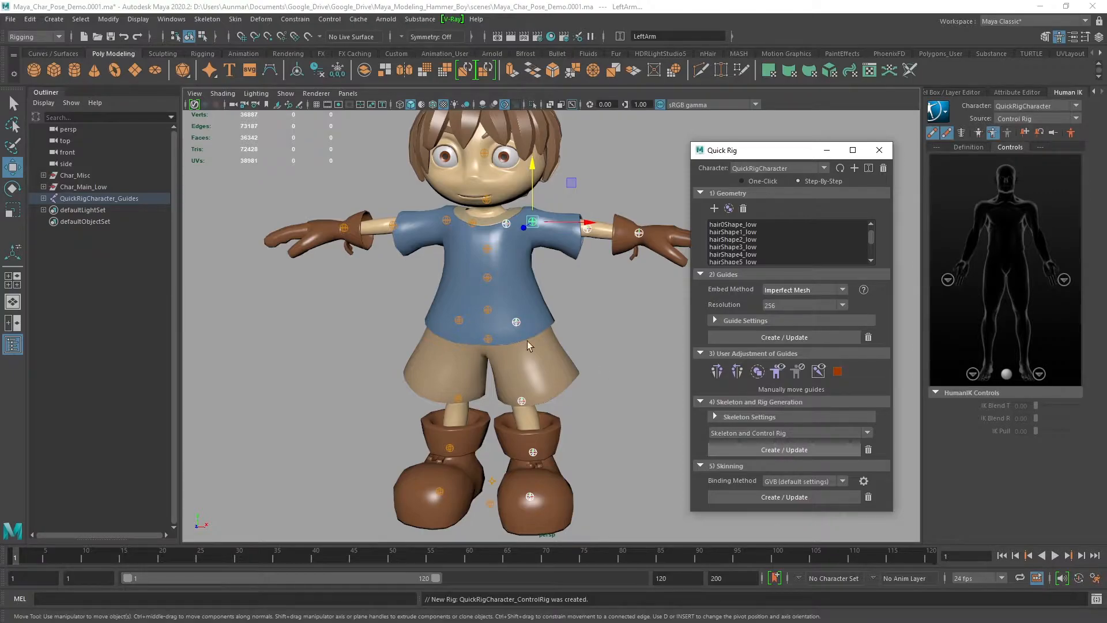
{"action": "left_click", "coordinate": [783, 449]}
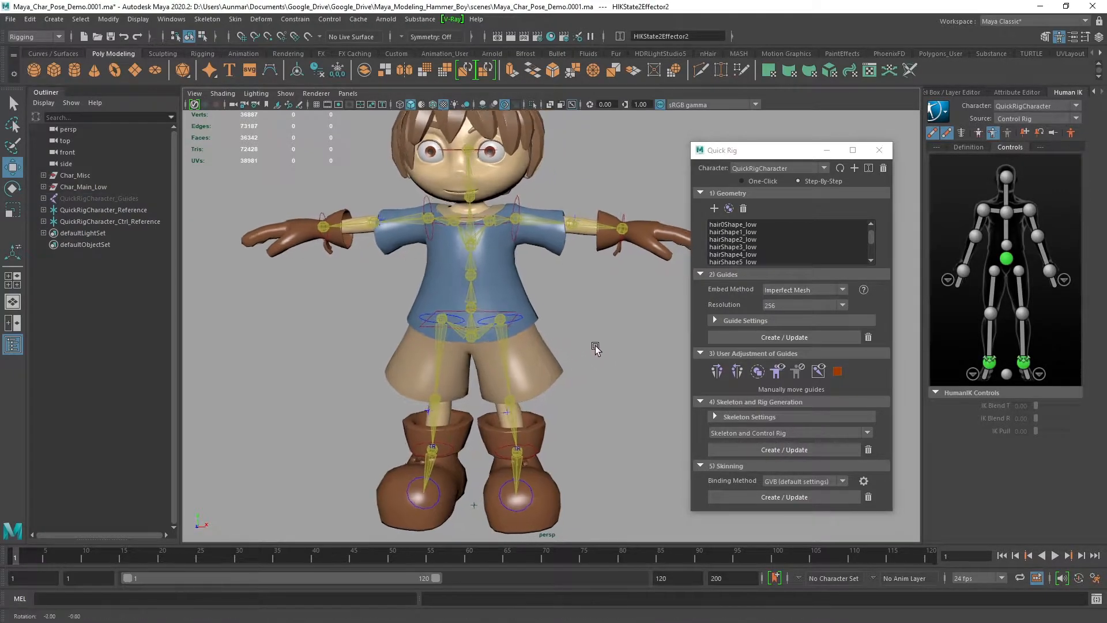
{"action": "left_click_drag", "start_coordinate": [595, 348], "coordinate": [609, 342]}
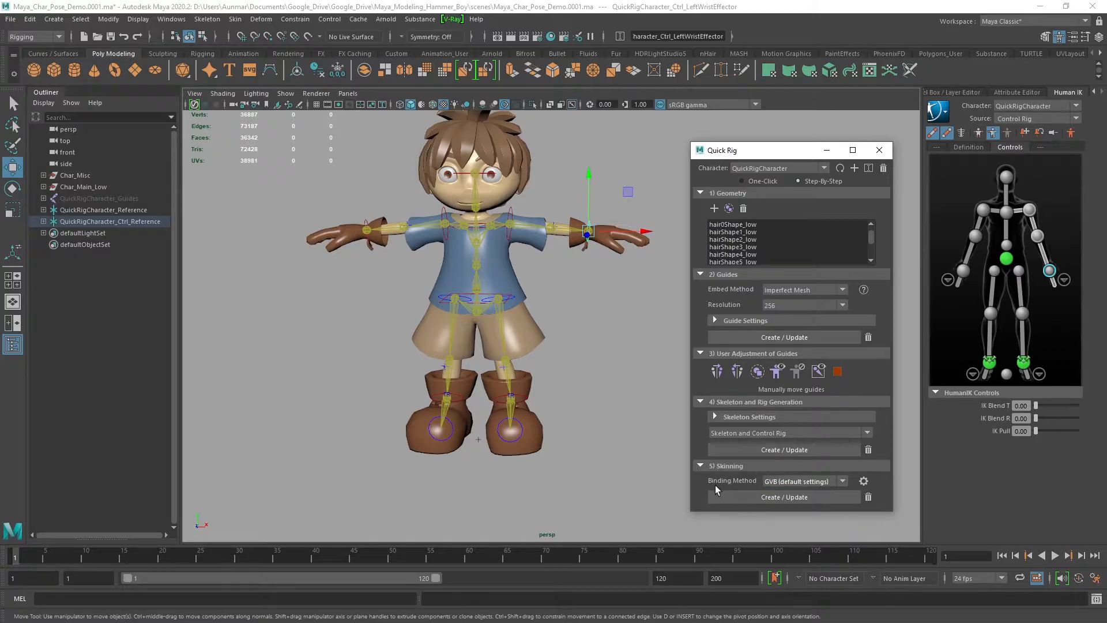
Bind the boy's mesh to the generated skeleton with the Skinning Create/Update
{"action": "left_click", "coordinate": [784, 496]}
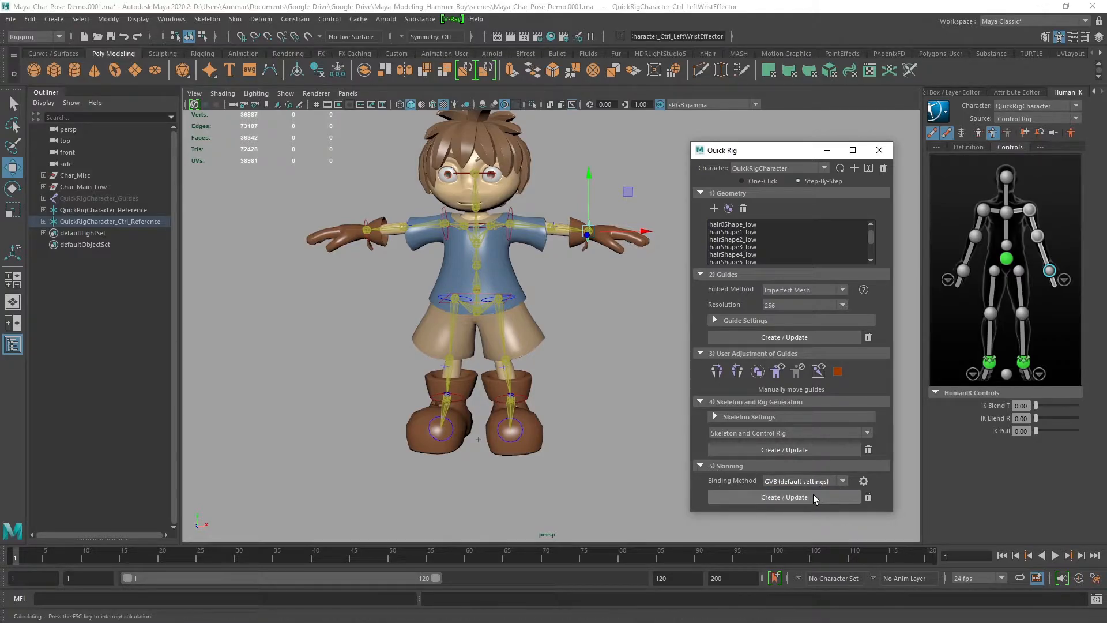
{"action": "left_click", "coordinate": [785, 496]}
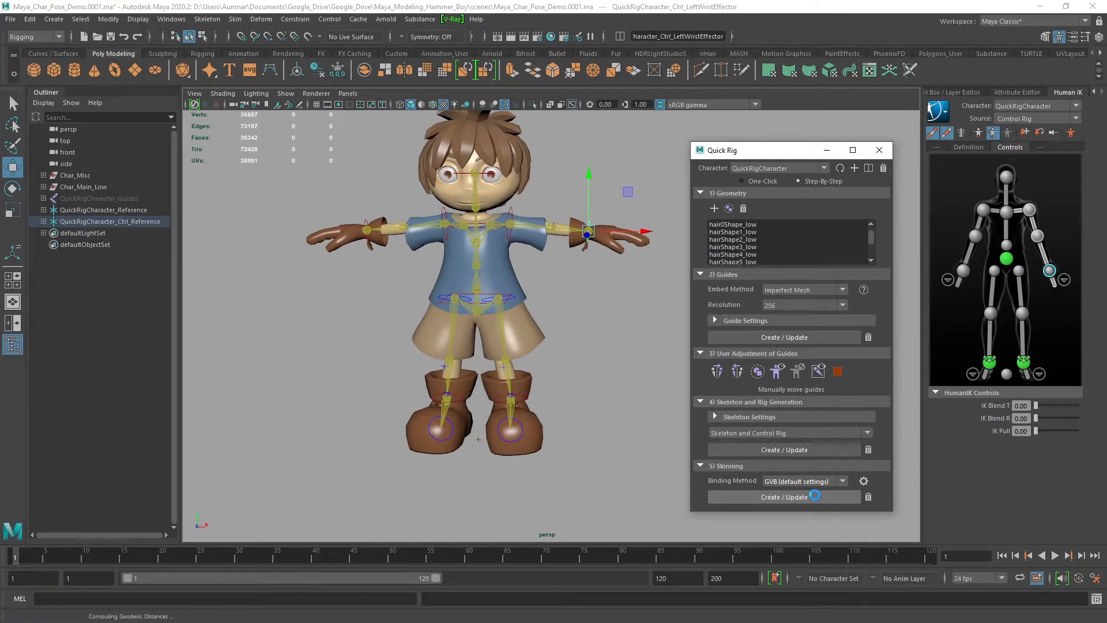
{"action": "left_click", "coordinate": [813, 496]}
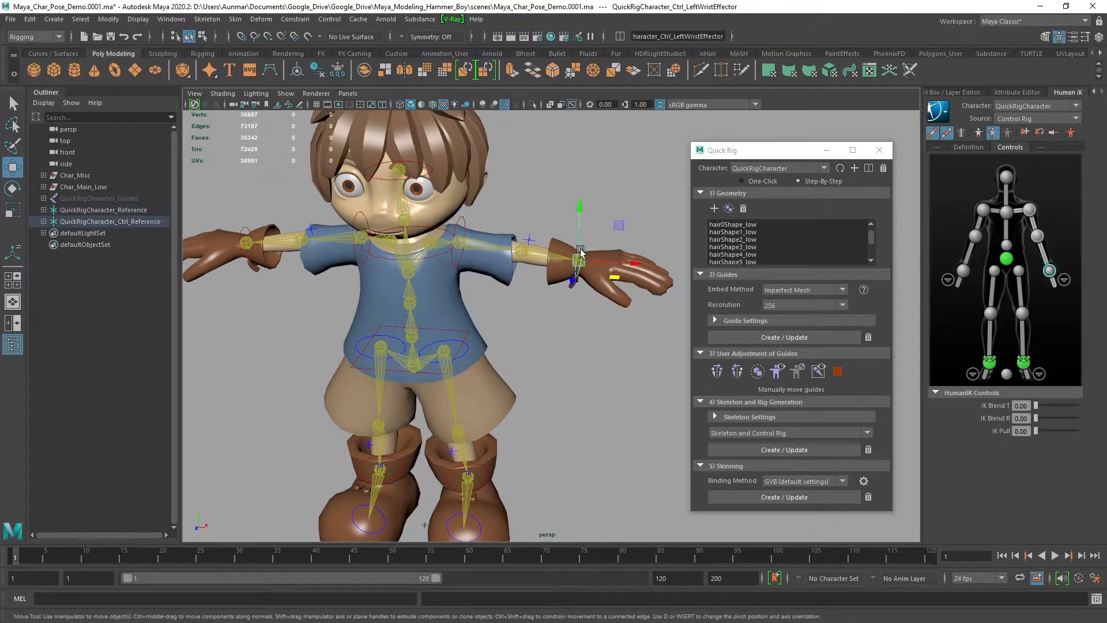
Test the deformation by raising the left hand, moving the left foot and rotating the hips
{"action": "left_click_drag", "start_coordinate": [579, 250], "coordinate": [462, 300]}
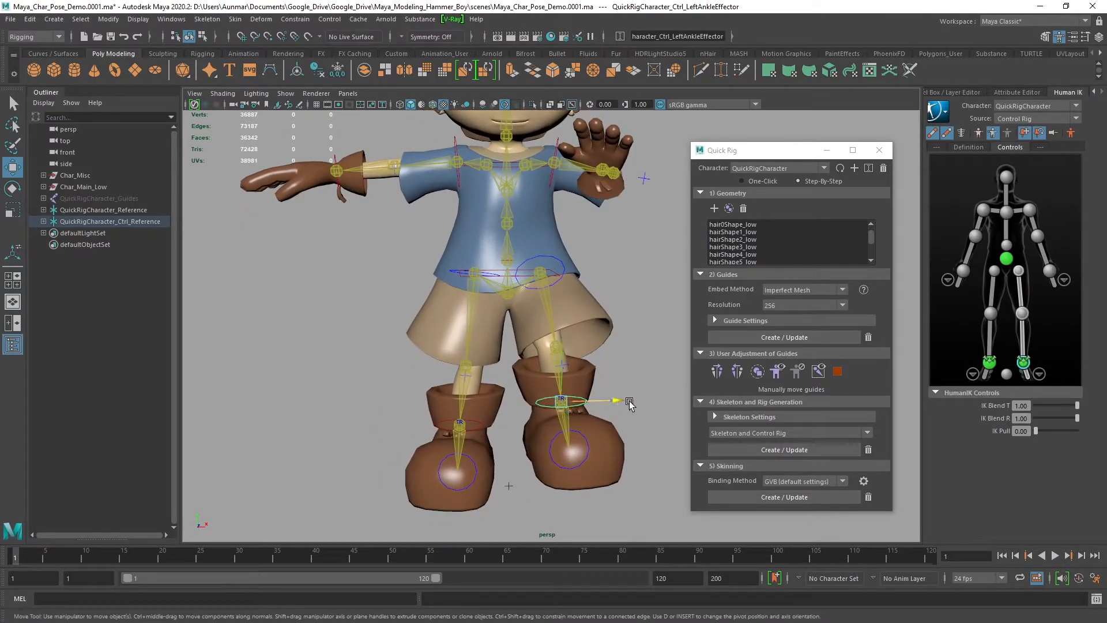
{"action": "left_click_drag", "start_coordinate": [596, 400], "coordinate": [625, 388]}
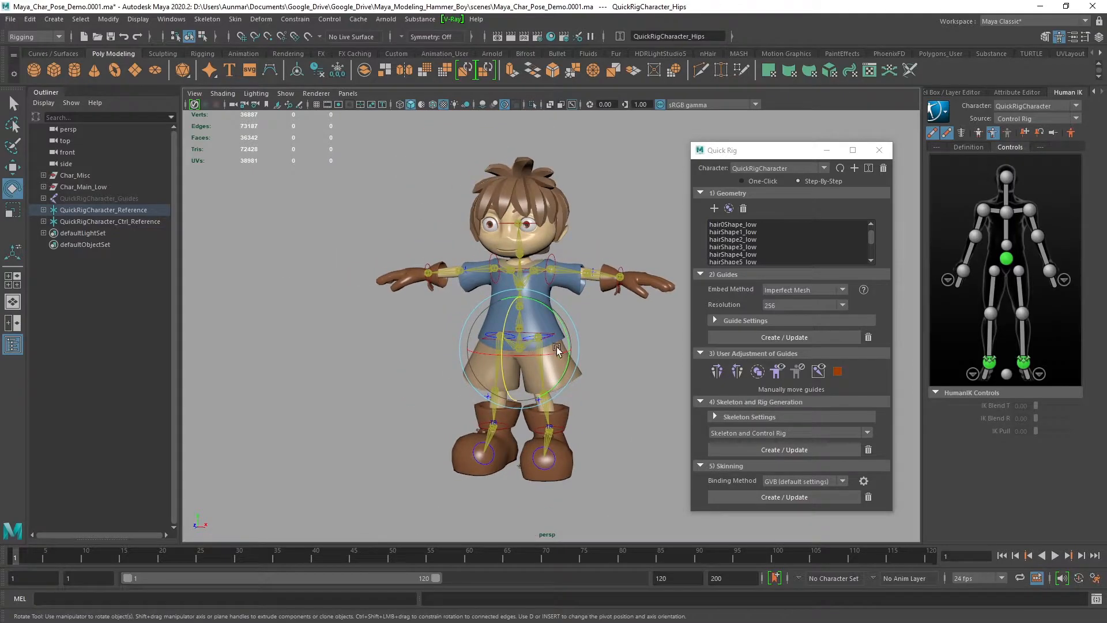
{"action": "left_click_drag", "start_coordinate": [559, 351], "coordinate": [540, 332]}
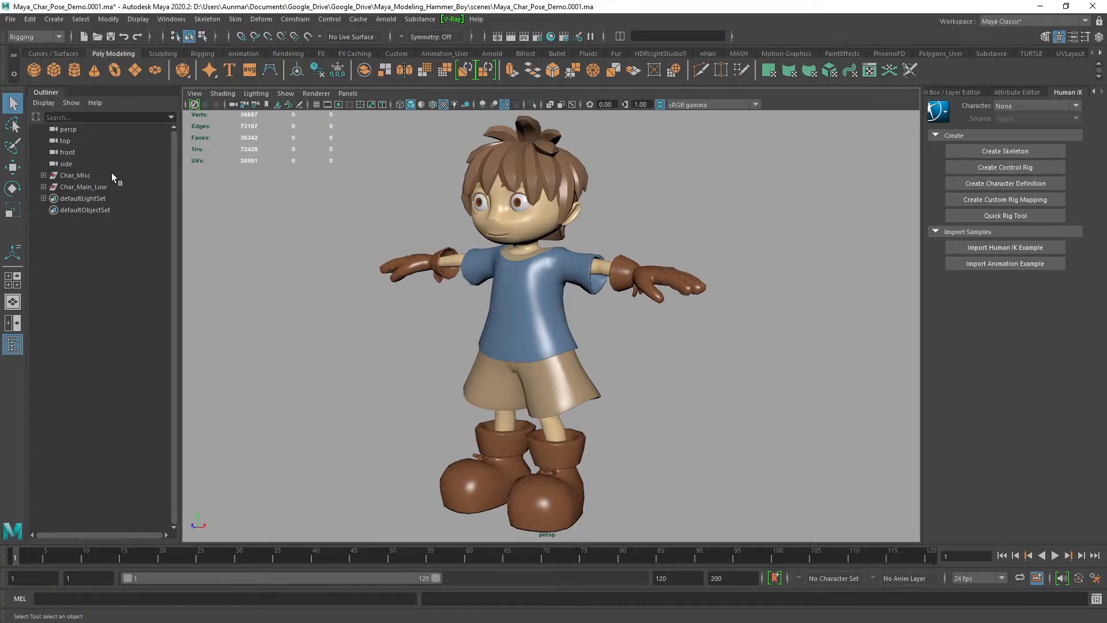
Select the QuickRigCharacter nodes in the Outliner for deletion
{"action": "left_click", "coordinate": [85, 187]}
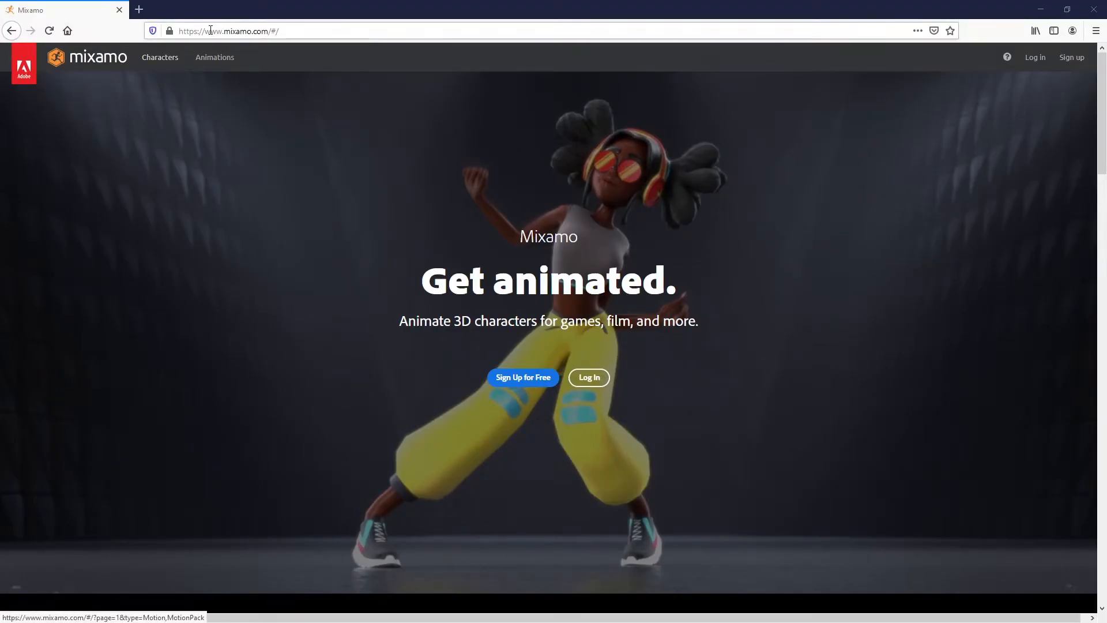
{"action": "mouse_move", "coordinate": [286, 358]}
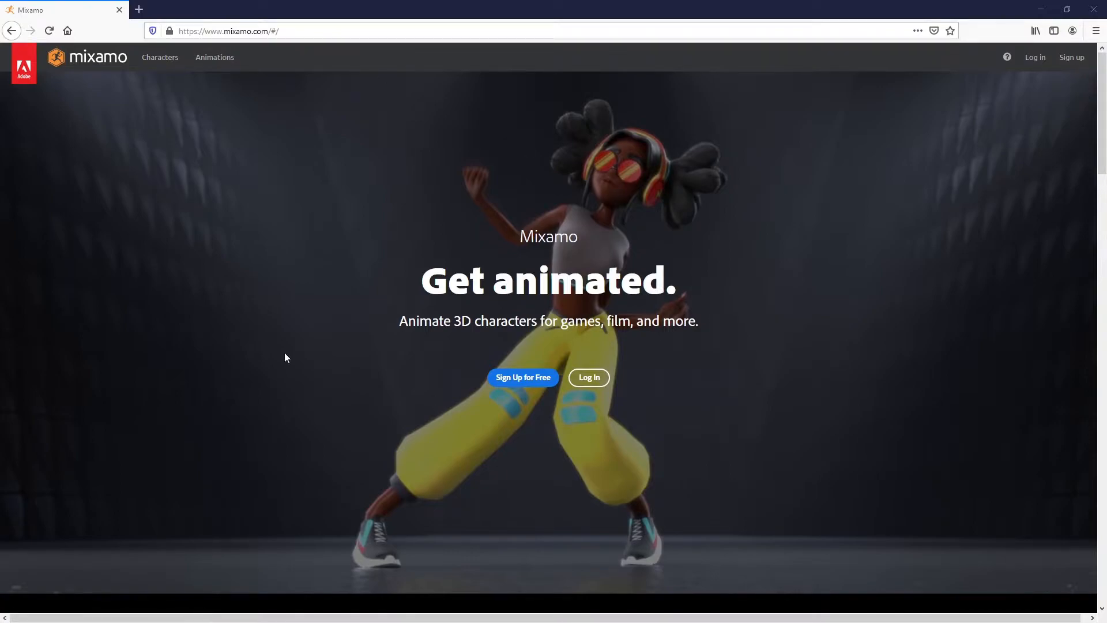
{"action": "mouse_move", "coordinate": [461, 362]}
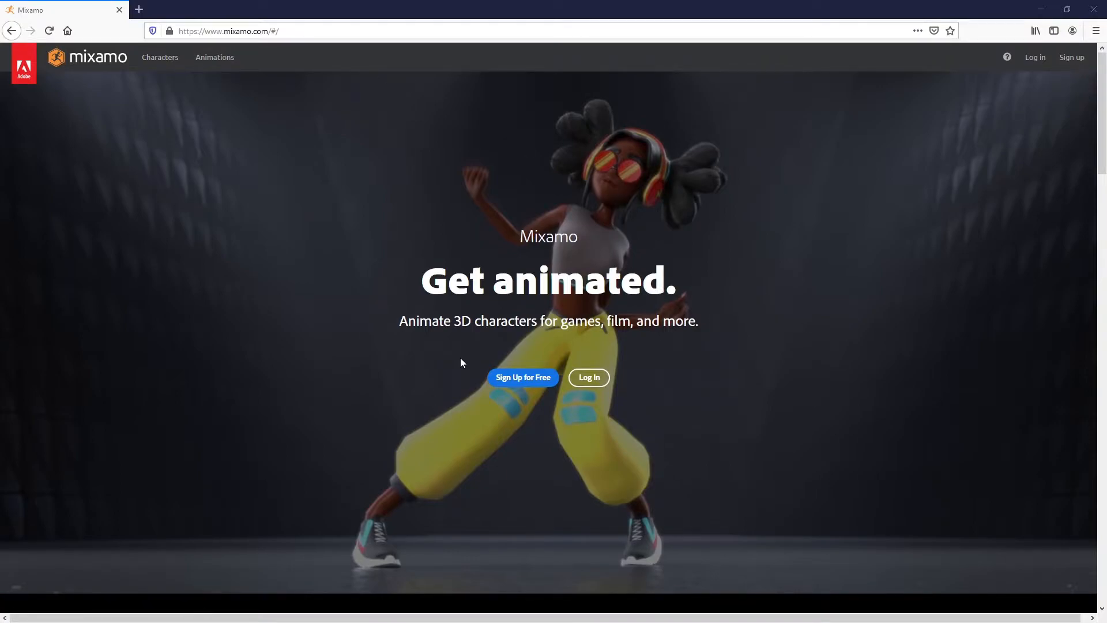
{"action": "mouse_move", "coordinate": [609, 393]}
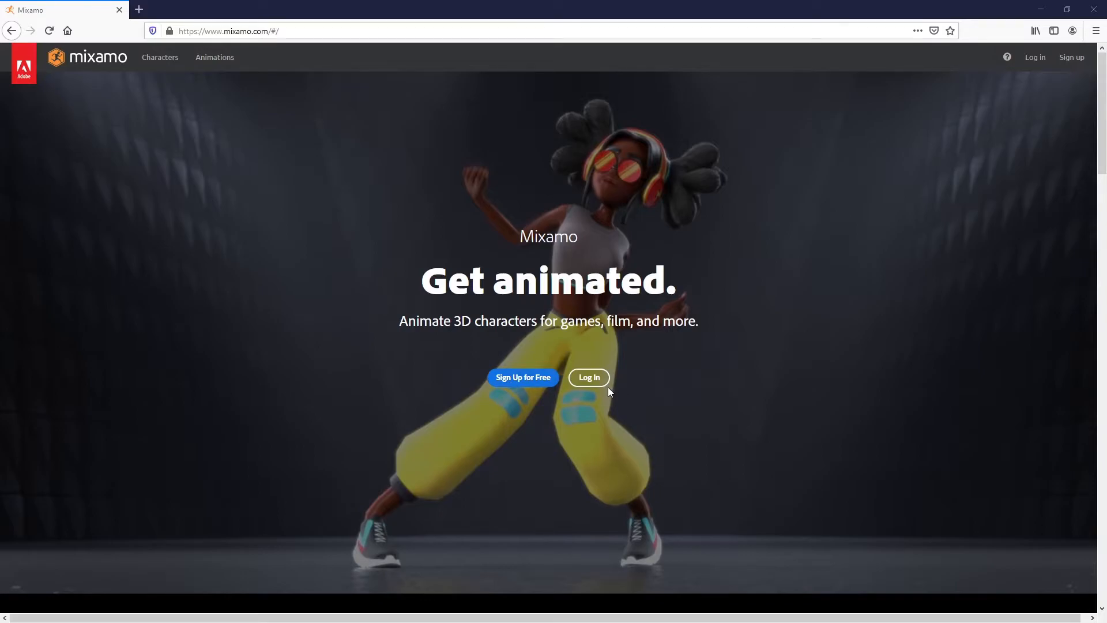
Log in to Mixamo's animation library, then select Char_Main_Low back in the Maya Outliner
{"action": "left_click", "coordinate": [588, 377]}
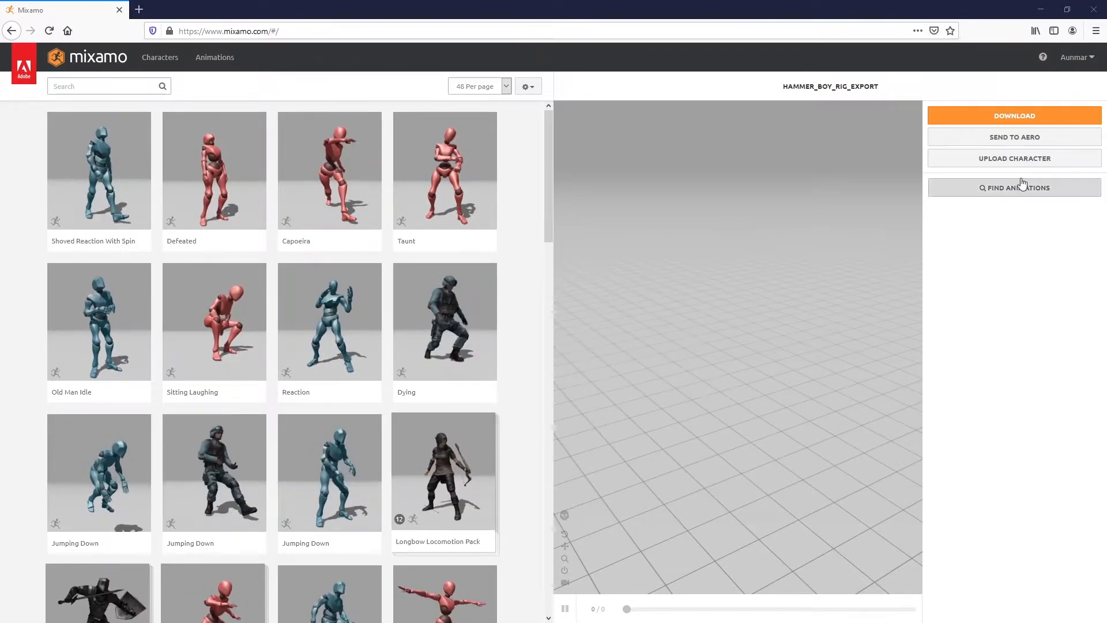
{"action": "left_click", "coordinate": [1014, 158]}
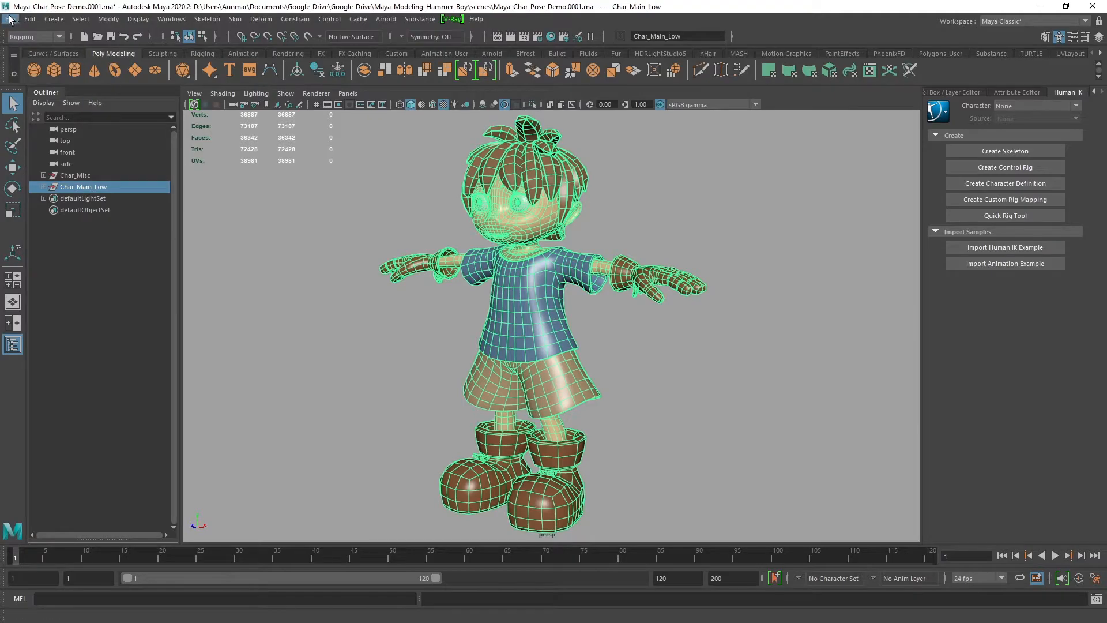
Set up Export Selection with the Autodesk Media and Entertainment preset and FBX version 2014/2015
{"action": "left_click", "coordinate": [10, 20]}
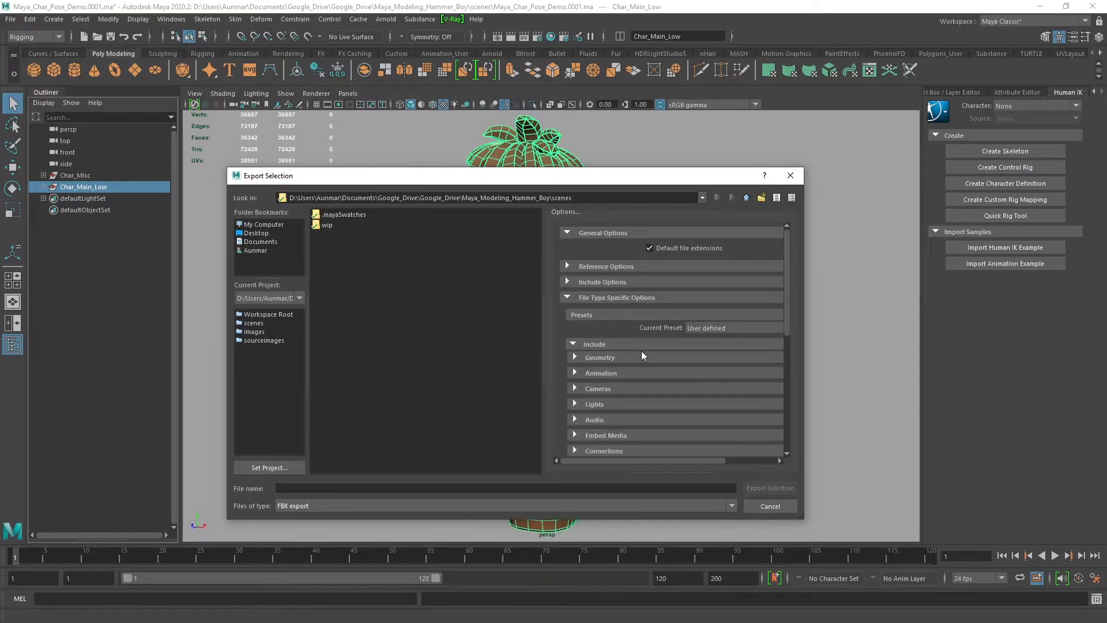
{"action": "left_click", "coordinate": [731, 327]}
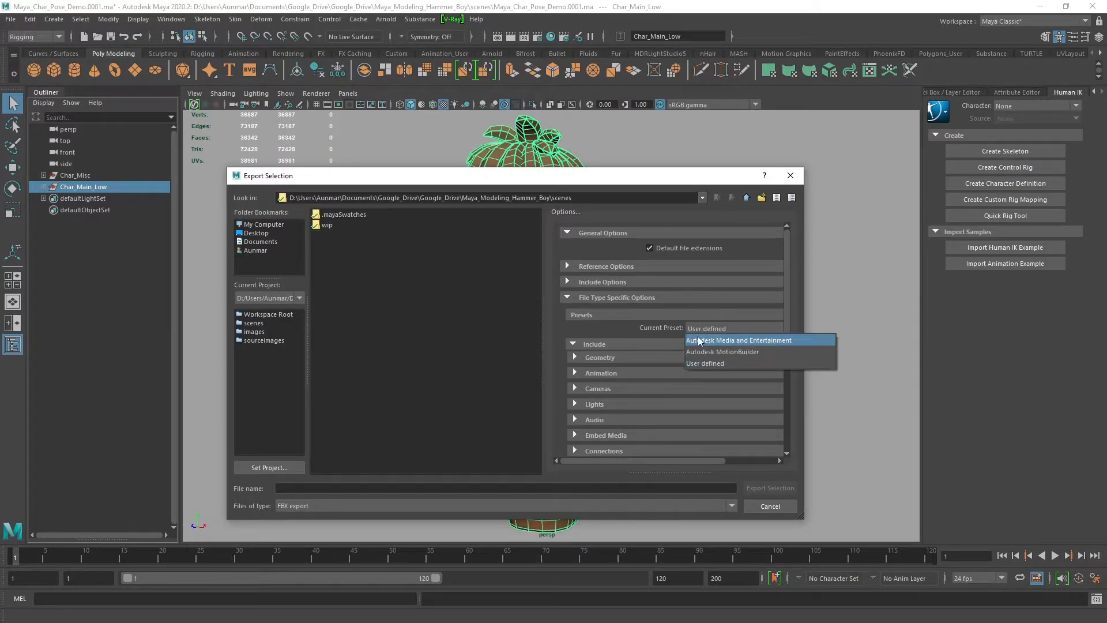
{"action": "left_click", "coordinate": [740, 339]}
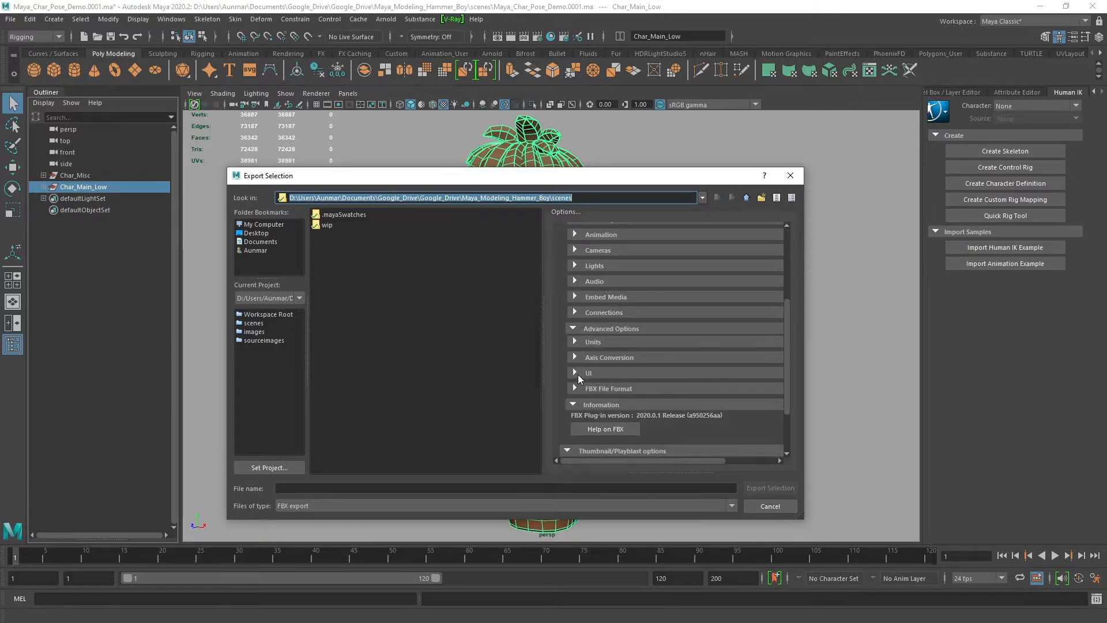
{"action": "left_click", "coordinate": [735, 348]}
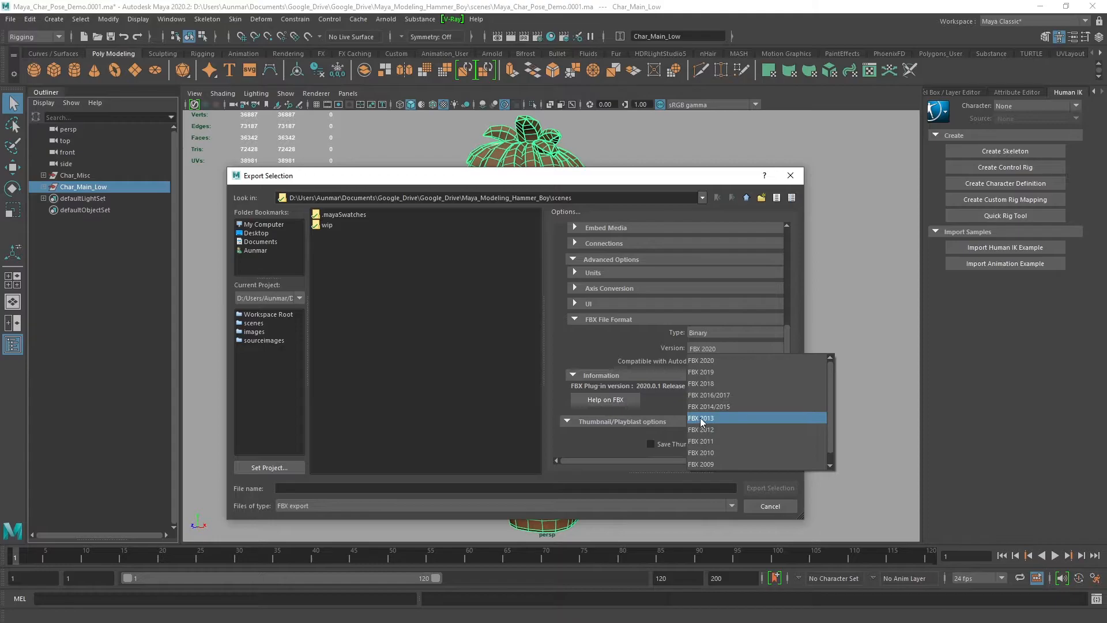
{"action": "left_click", "coordinate": [709, 406]}
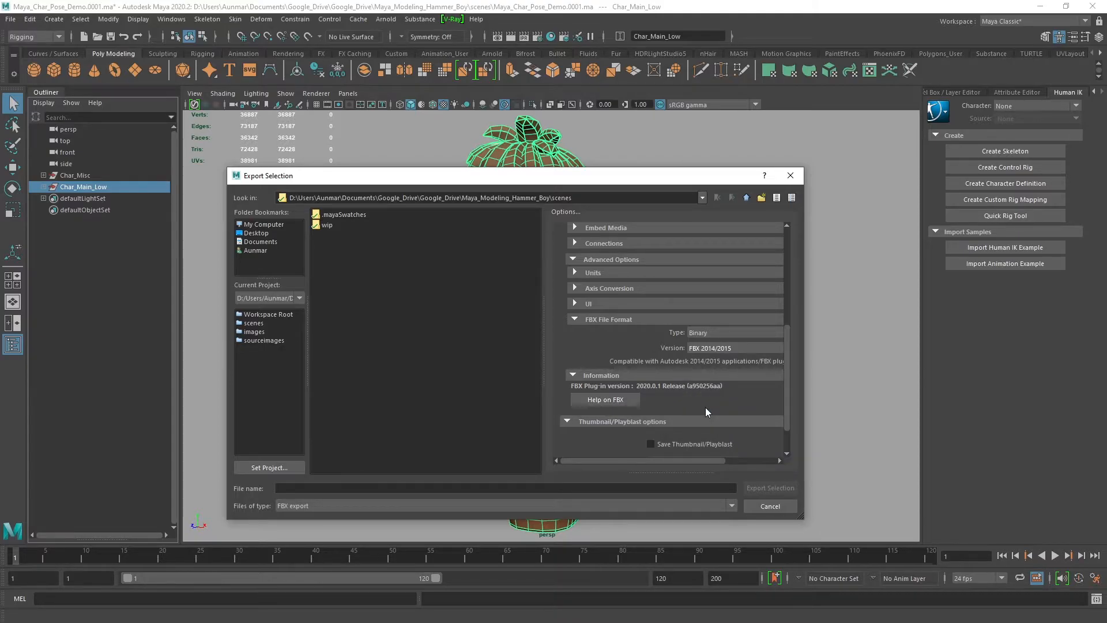
{"action": "left_click", "coordinate": [735, 348]}
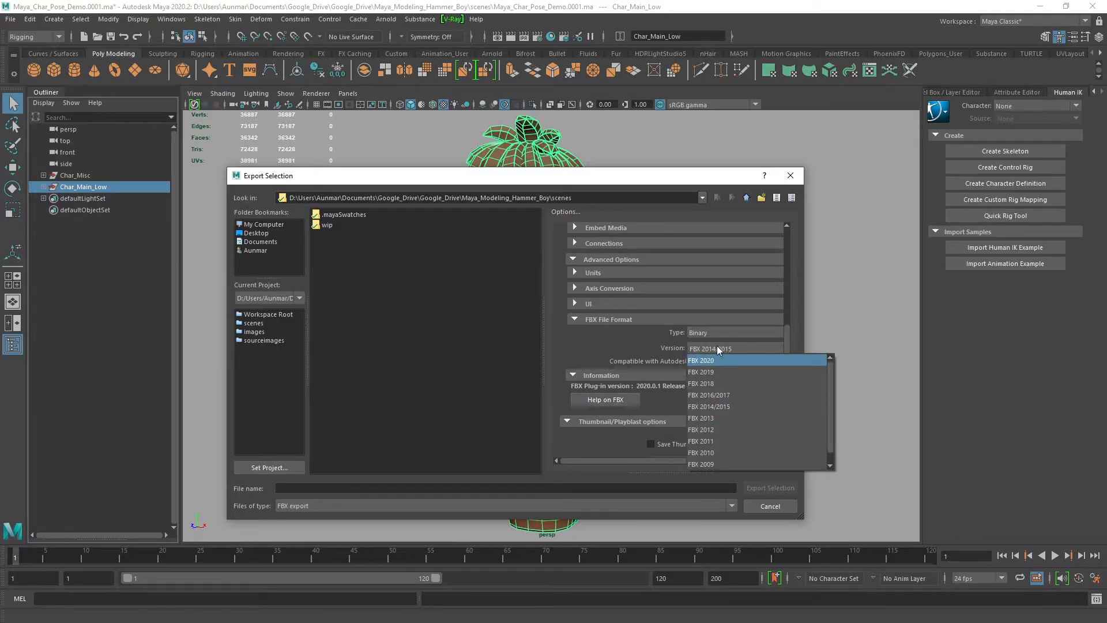
Name the export Char_Hammer_Boy and save the boy out as an FBX file
{"action": "left_click", "coordinate": [710, 406]}
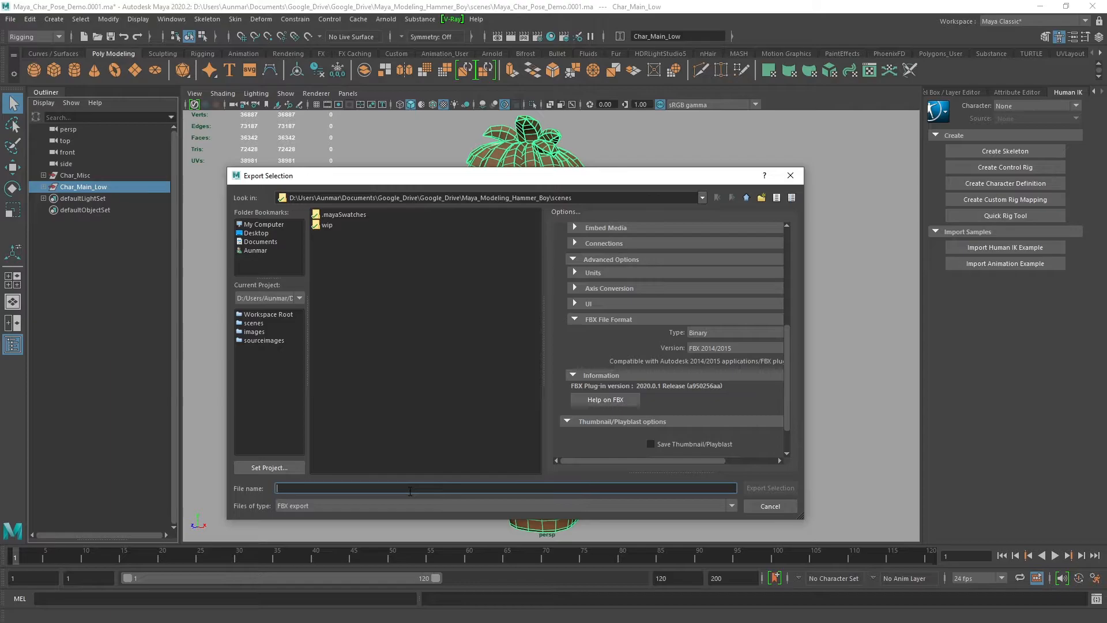
{"action": "type", "text": "Char"}
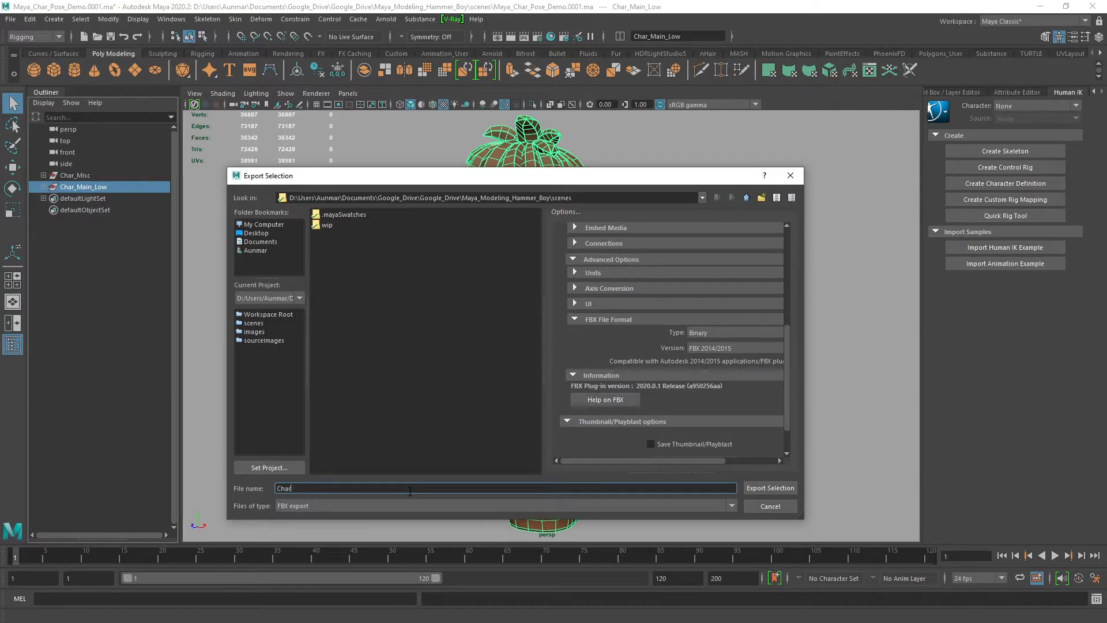
{"action": "type", "text": ")Hammerb"}
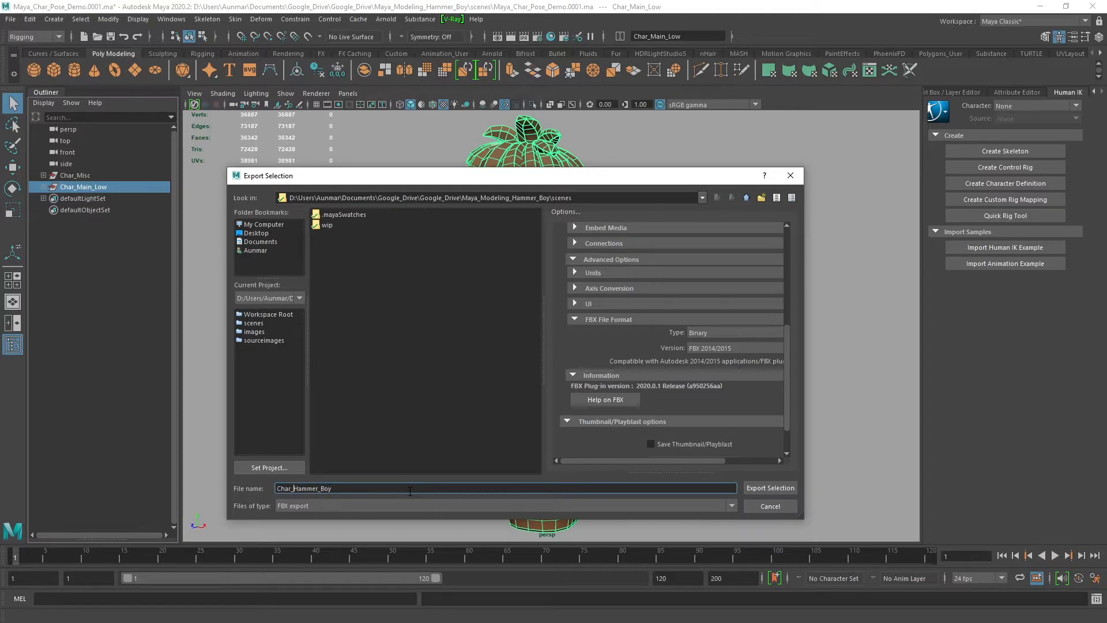
{"action": "left_click", "coordinate": [770, 487]}
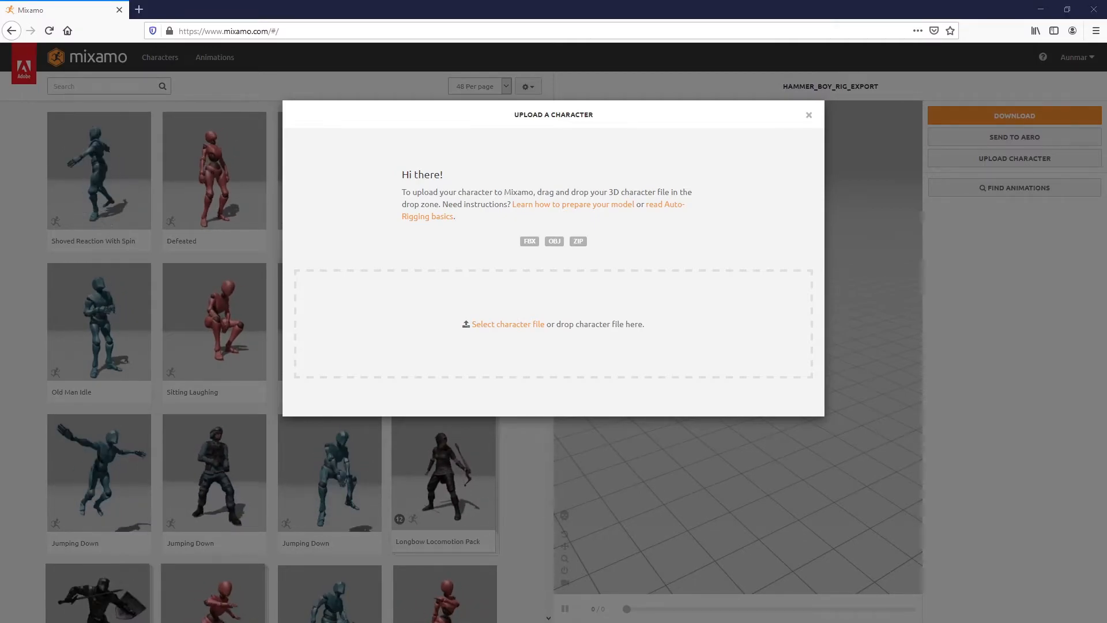
Upload the boy FBX, test the X/Y rotate arrows, and accept him upright facing forward
{"action": "left_click", "coordinate": [508, 323]}
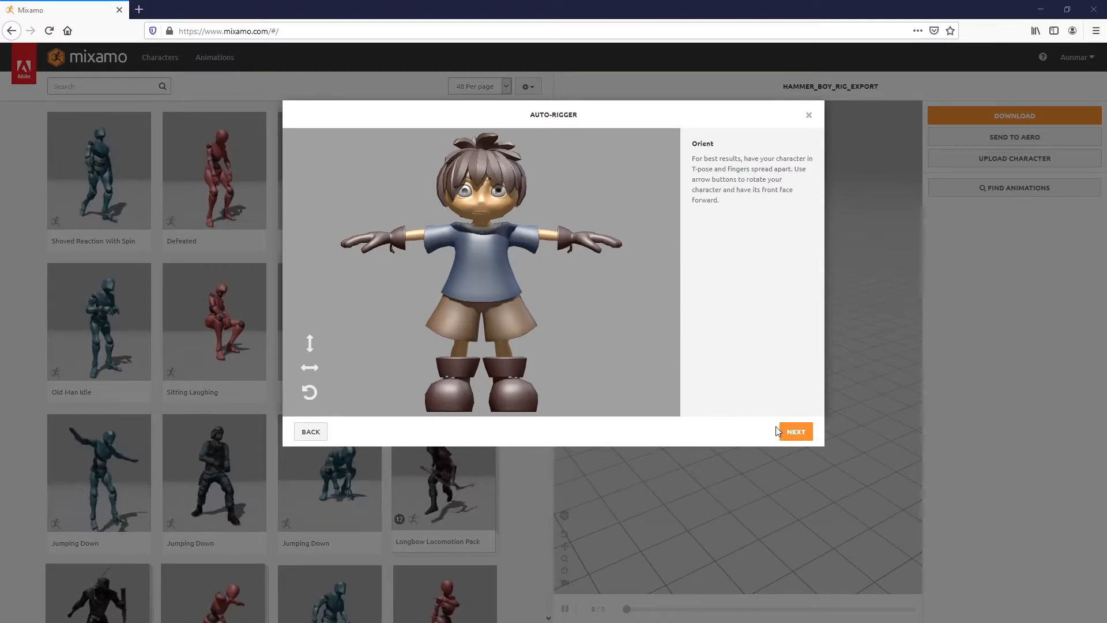
{"action": "left_click", "coordinate": [309, 343]}
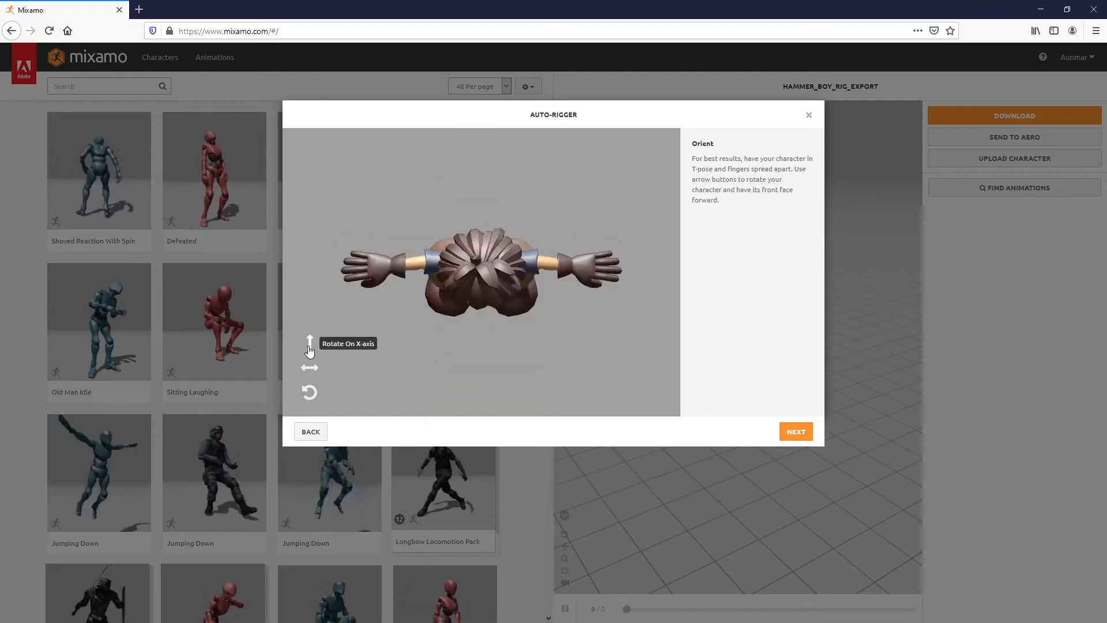
{"action": "left_click", "coordinate": [309, 368]}
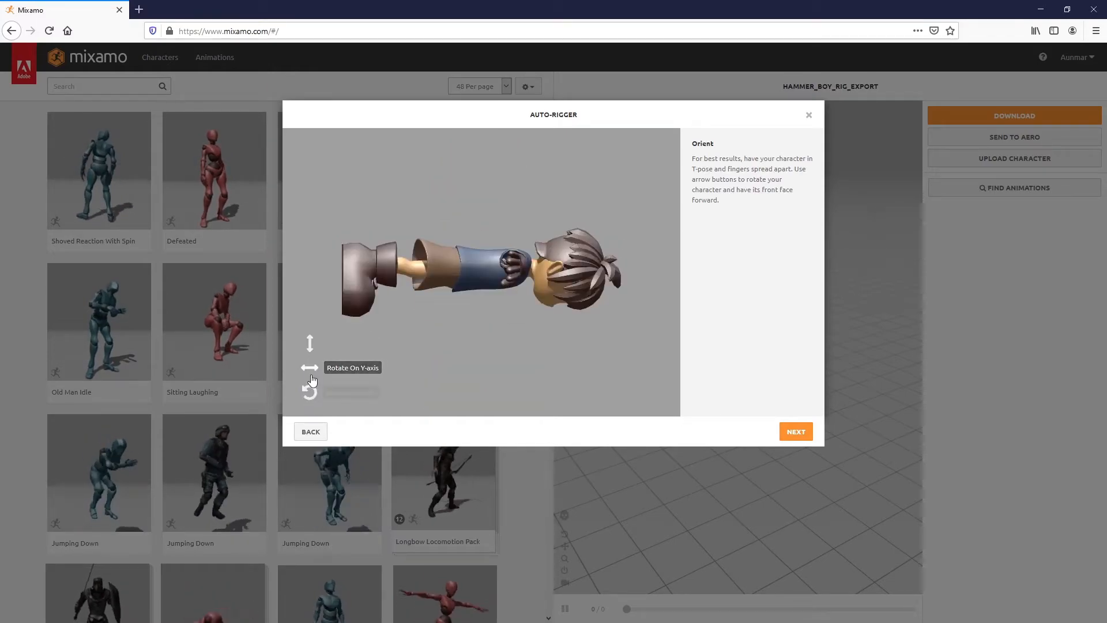
{"action": "left_click", "coordinate": [309, 368]}
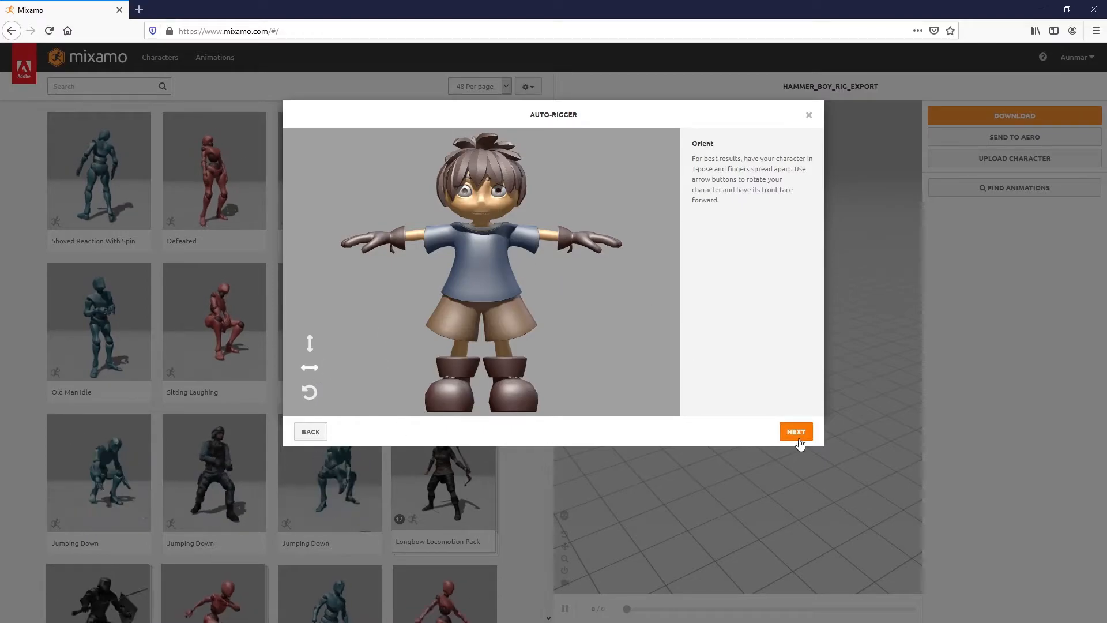
{"action": "left_click", "coordinate": [796, 431]}
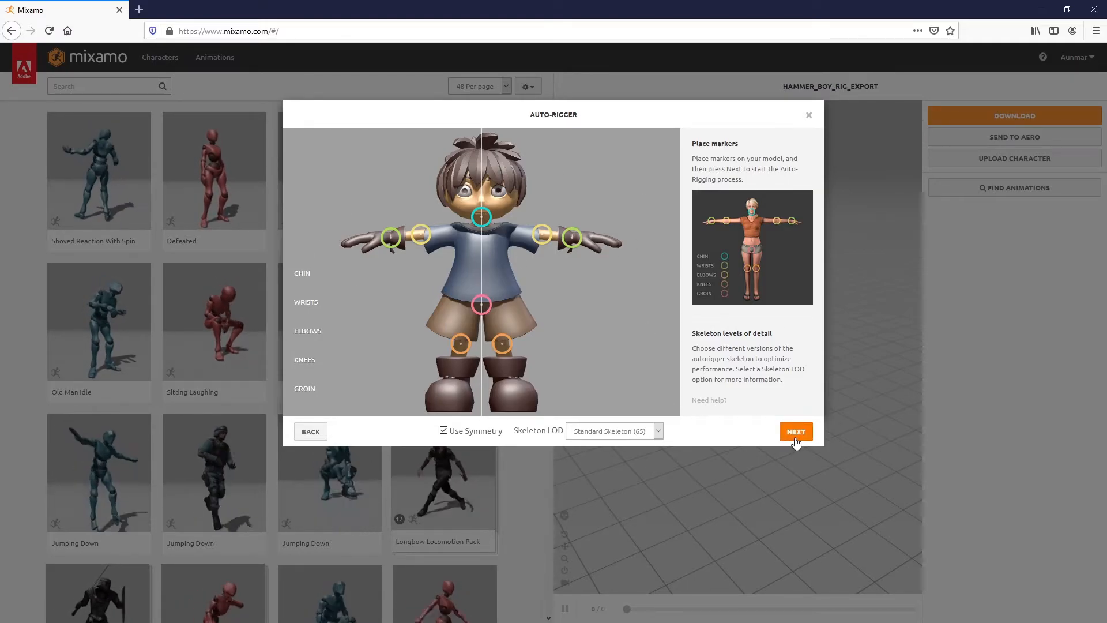
Auto-rig the boy from the placed markers, orbit to review him, and confirm the rig
{"action": "left_click", "coordinate": [796, 431]}
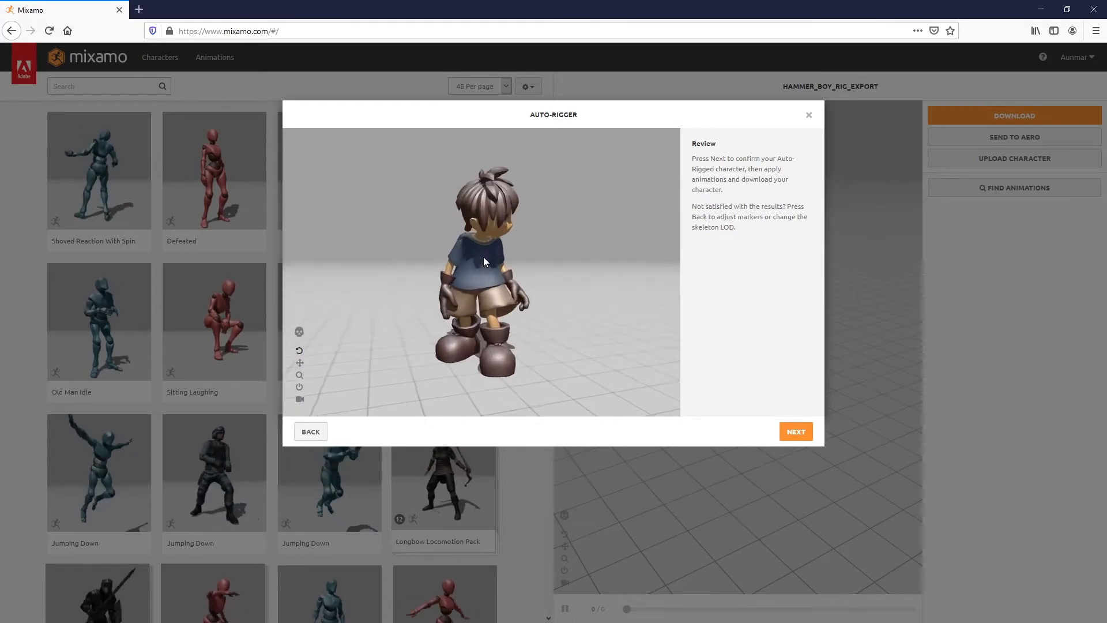
{"action": "left_click_drag", "start_coordinate": [484, 262], "coordinate": [546, 319]}
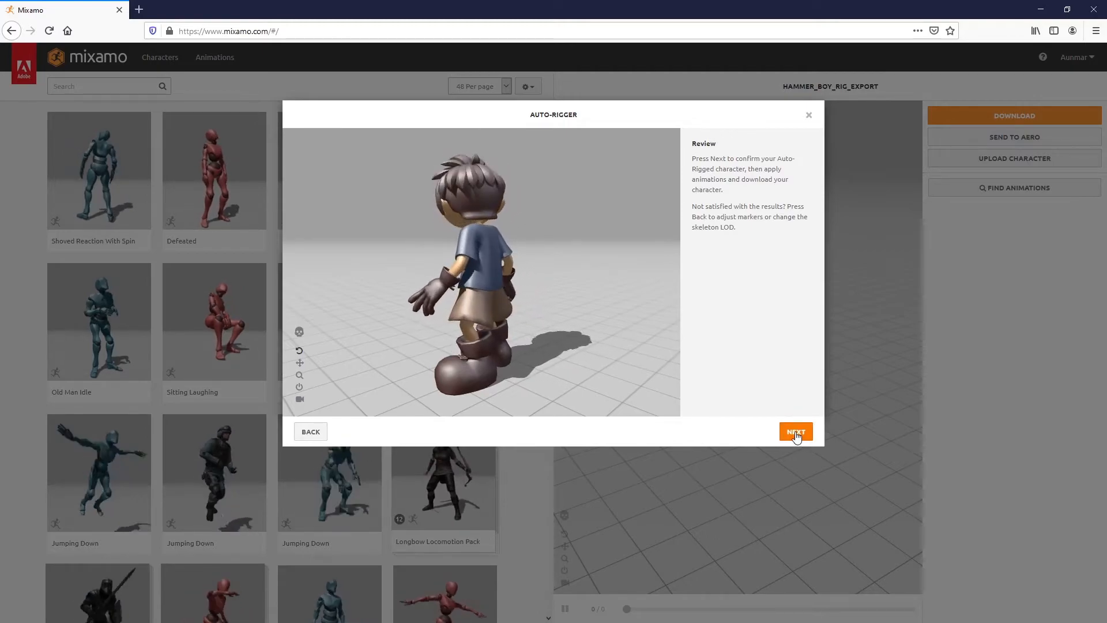
{"action": "left_click", "coordinate": [795, 430]}
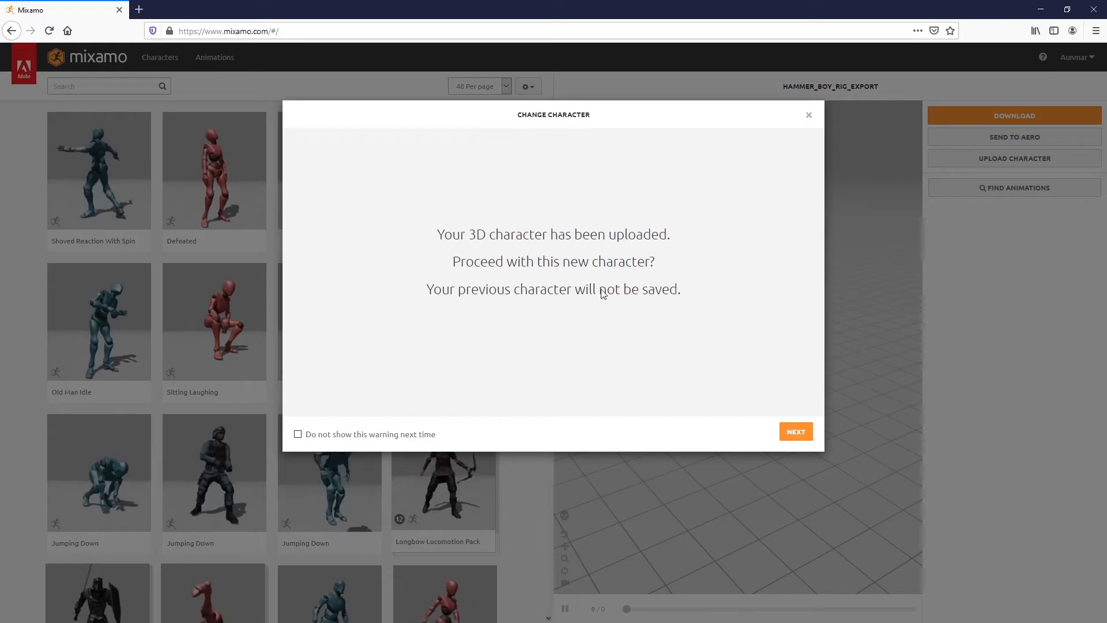
Replace the old character with the boy and preview Capoeira then Taunt with Head Turn raised to 62
{"action": "left_click", "coordinate": [794, 431]}
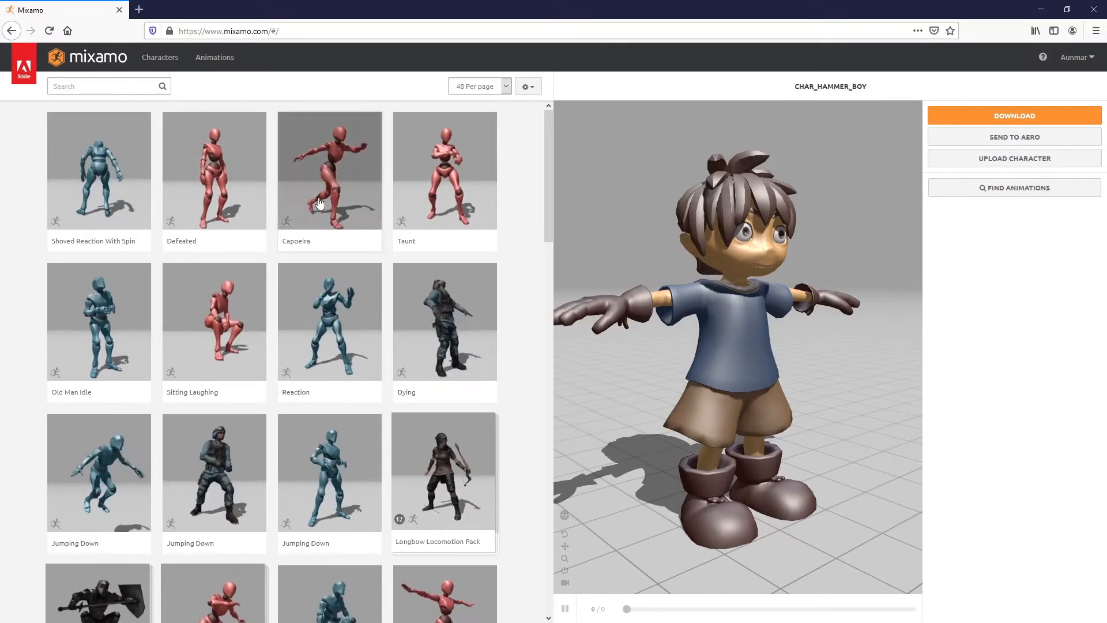
{"action": "left_click", "coordinate": [328, 169]}
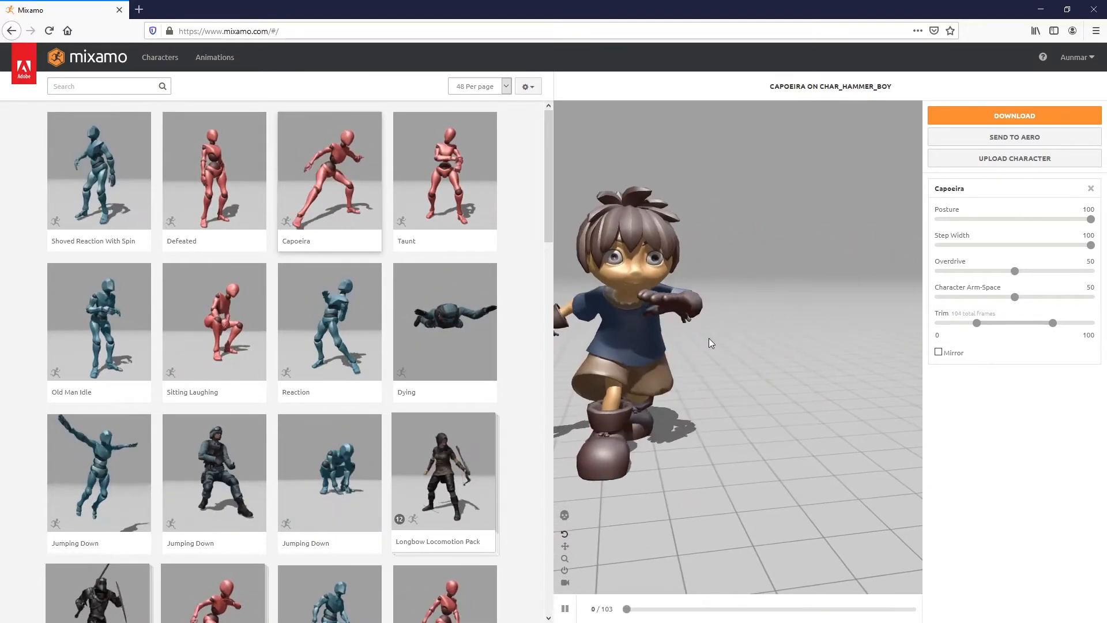
{"action": "left_click", "coordinate": [445, 170]}
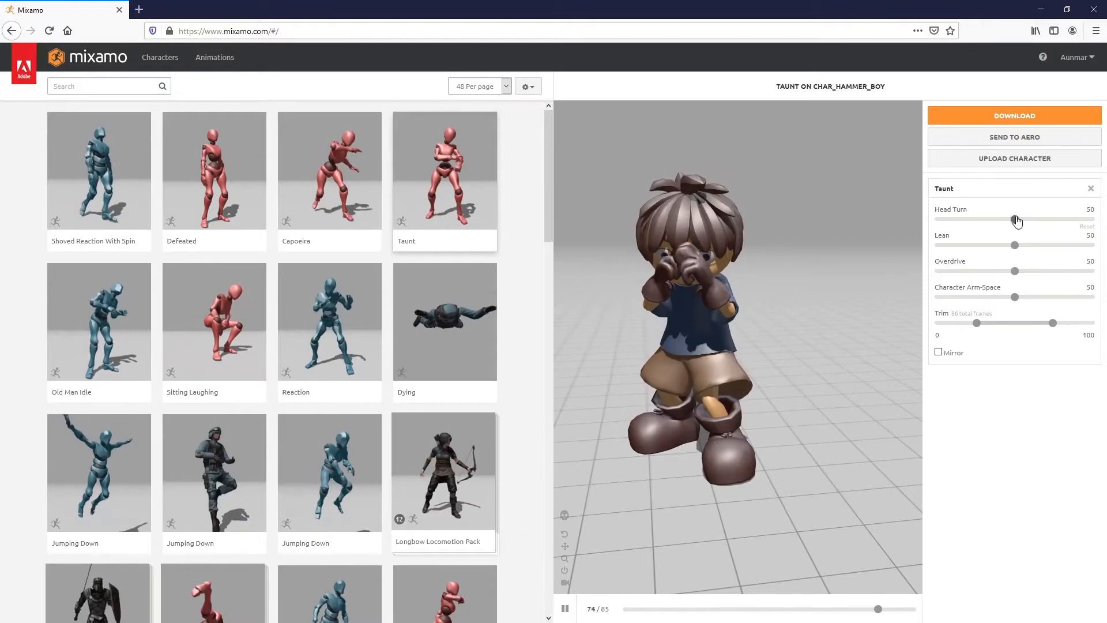
{"action": "left_click_drag", "start_coordinate": [1016, 219], "coordinate": [1031, 219]}
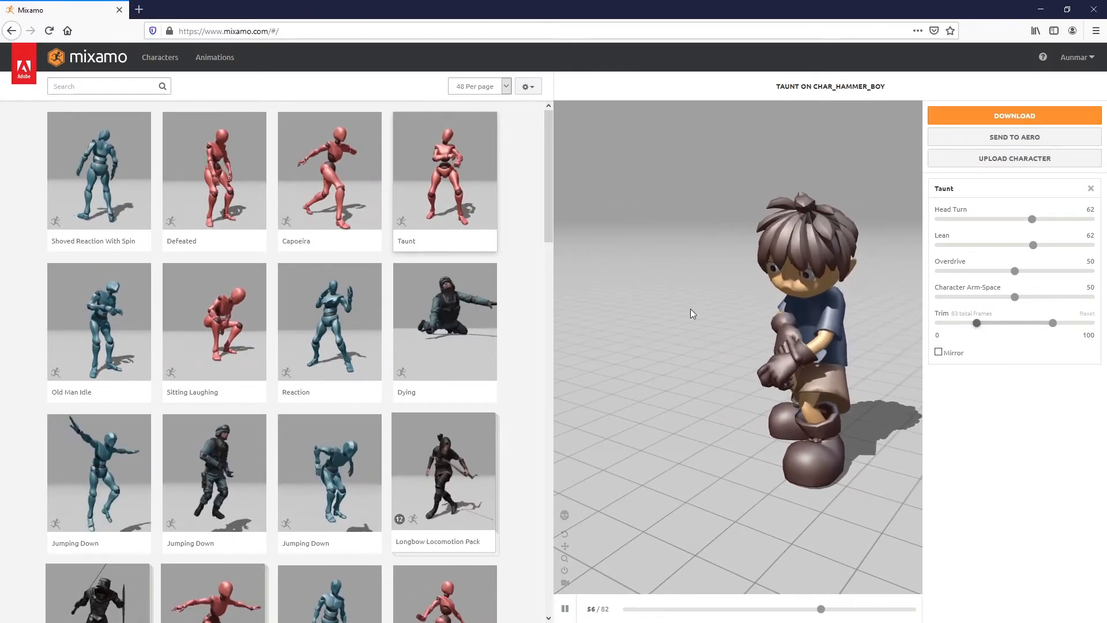
{"action": "left_click", "coordinate": [106, 86]}
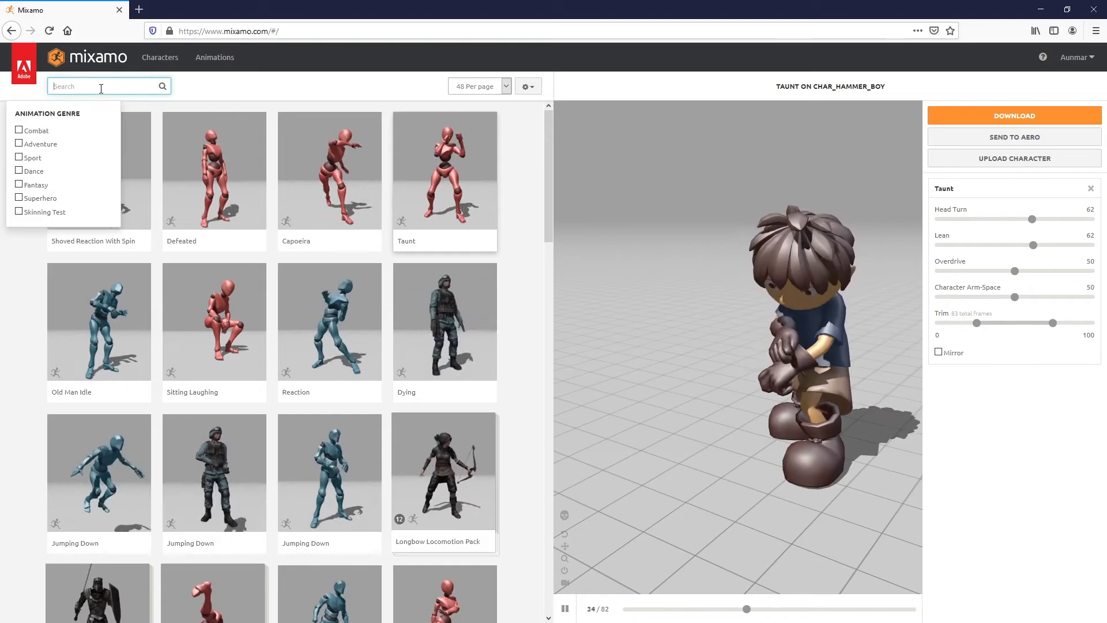
Preview Combat animations Standing React Large From Left and Taunt, clear the filter, then Header Soccerball and search 'idle'
{"action": "left_click", "coordinate": [19, 130]}
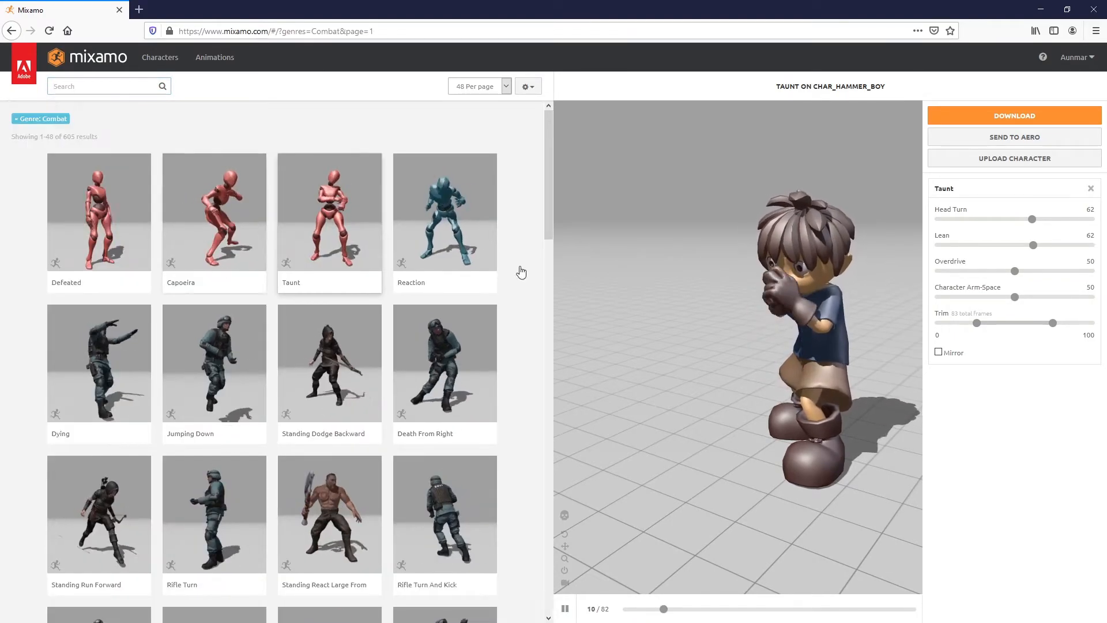
{"action": "left_click", "coordinate": [328, 513]}
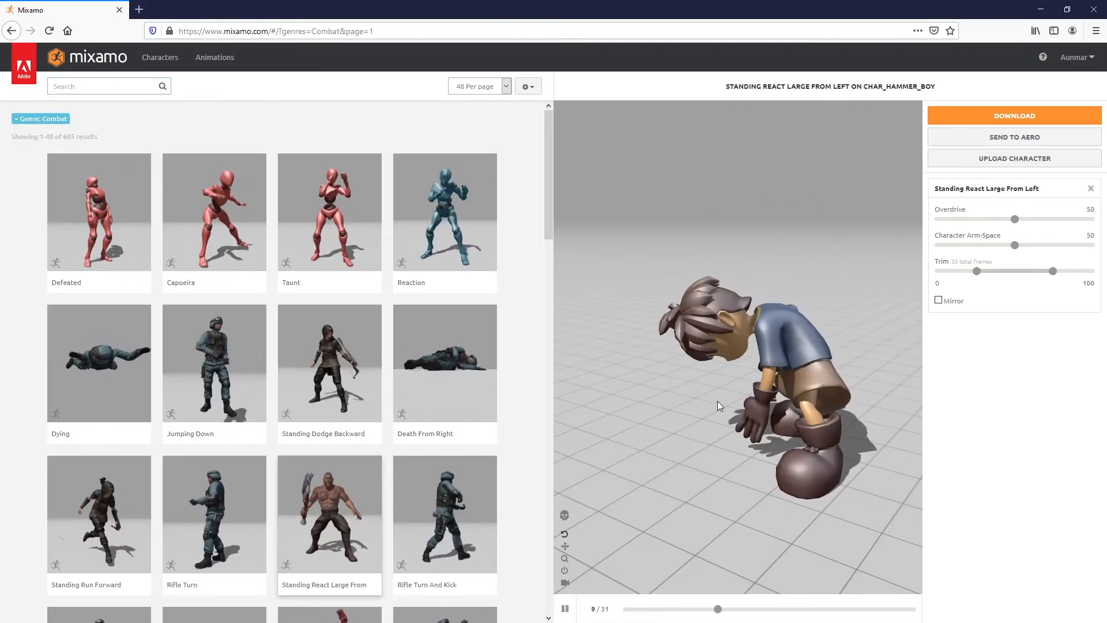
{"action": "left_click", "coordinate": [444, 513]}
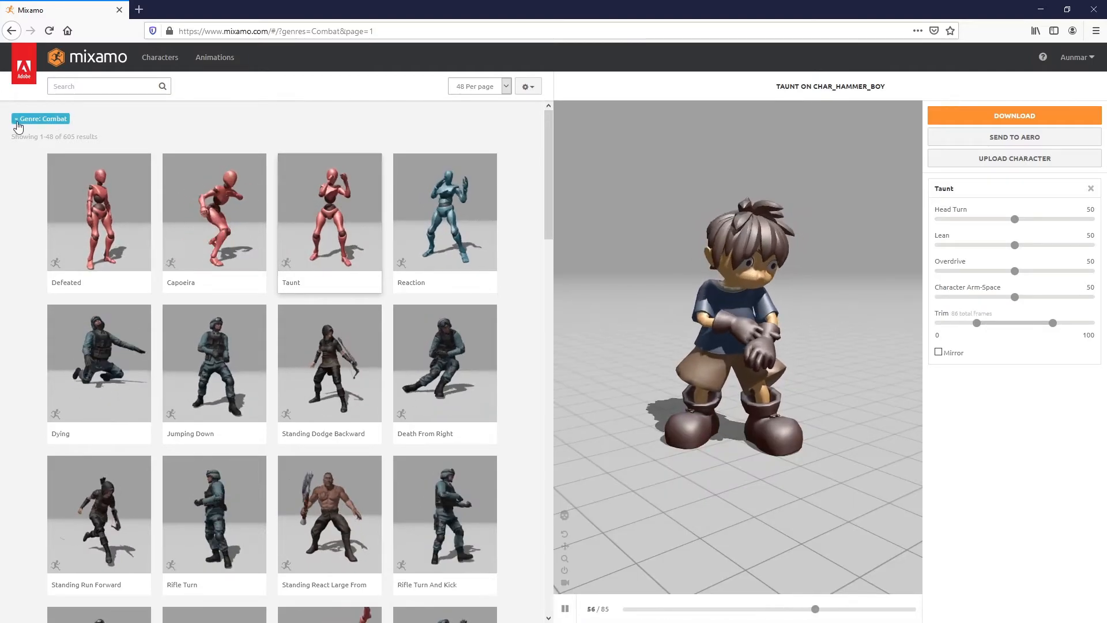
{"action": "left_click", "coordinate": [15, 118]}
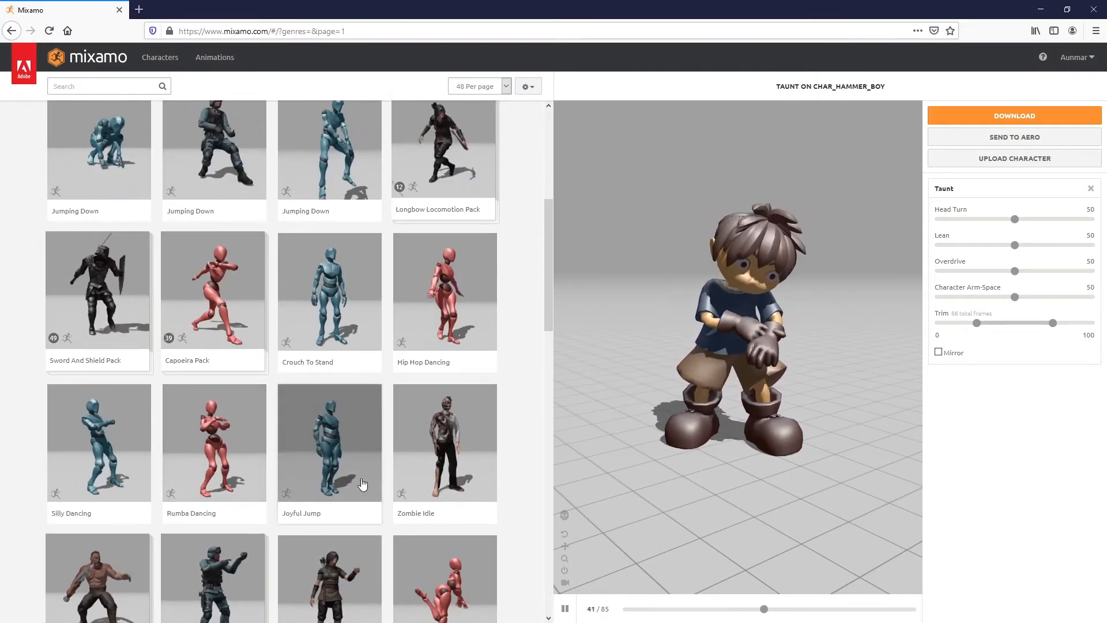
{"action": "scroll", "scroll_direction": "down", "scroll_amount": 3}
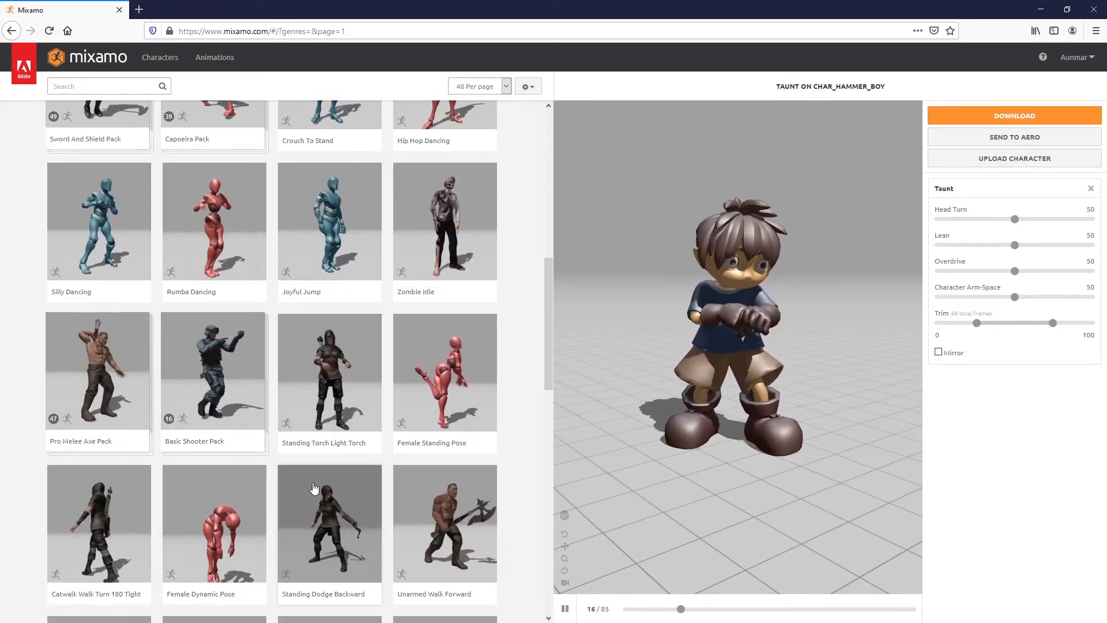
{"action": "left_click", "coordinate": [444, 372]}
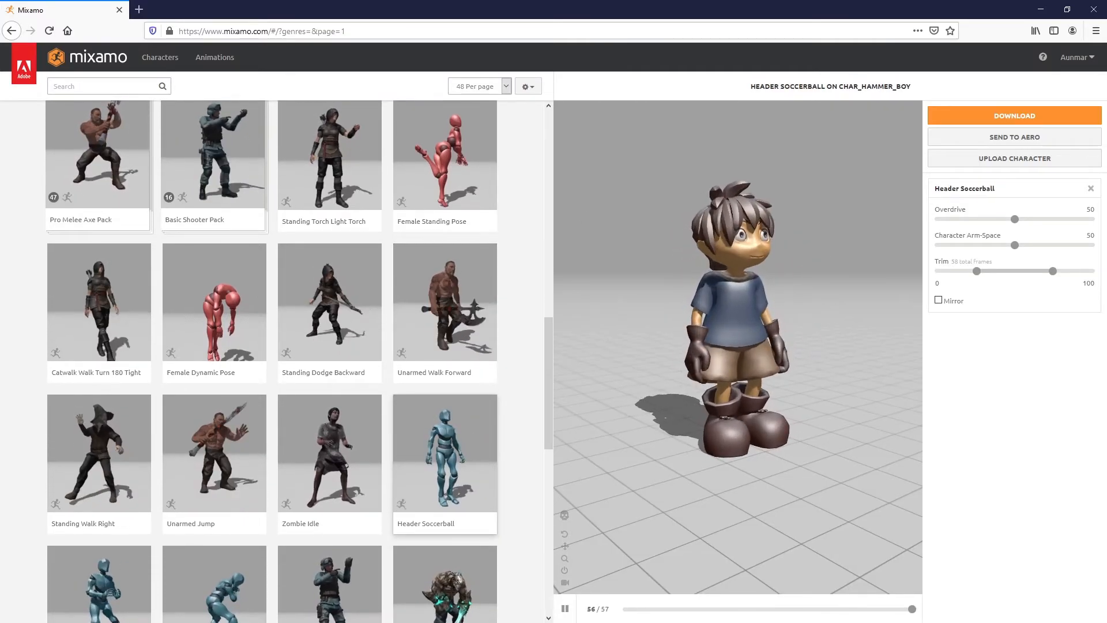
{"action": "type", "text": "idle"}
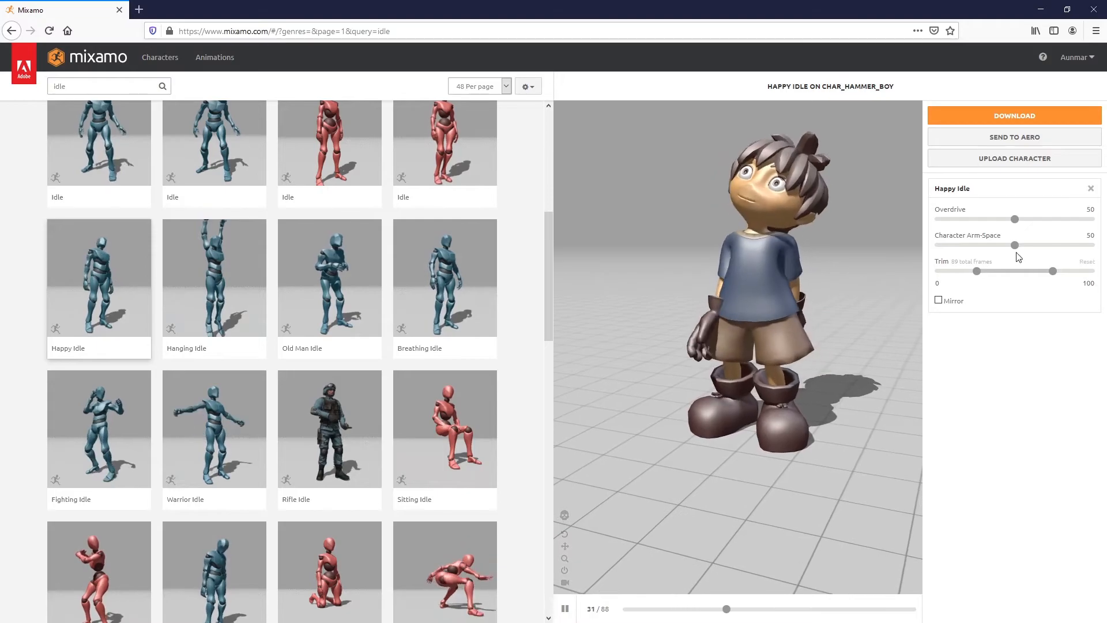
Raise Happy Idle's Character Arm-Space to 72 and download it as FBX With Skin at 30 fps
{"action": "left_click_drag", "start_coordinate": [1015, 245], "coordinate": [1052, 244]}
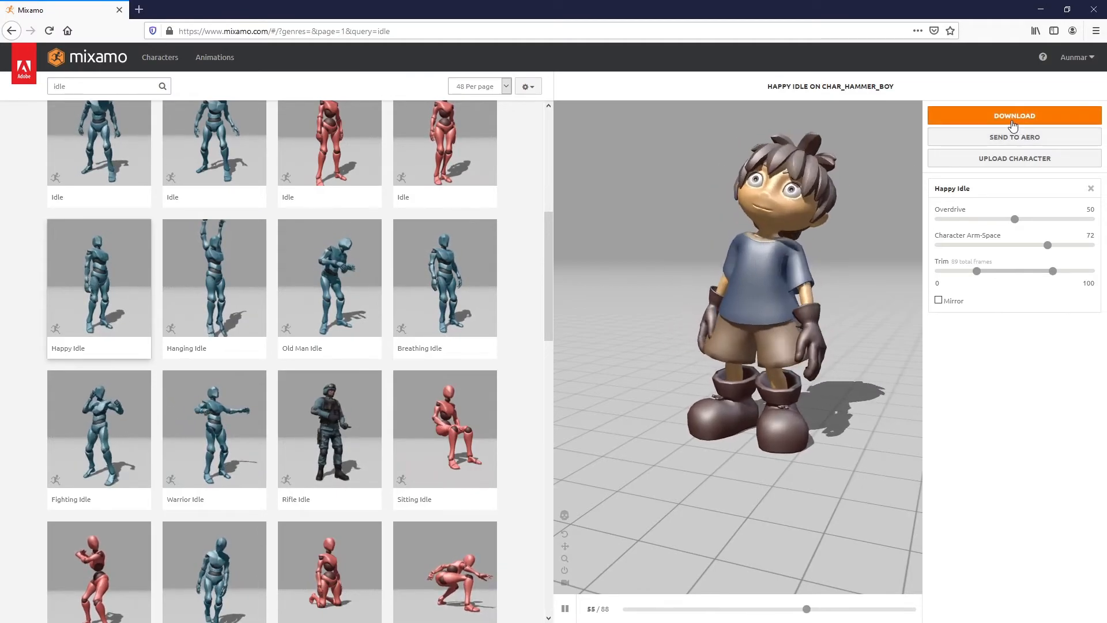
{"action": "left_click", "coordinate": [1014, 116]}
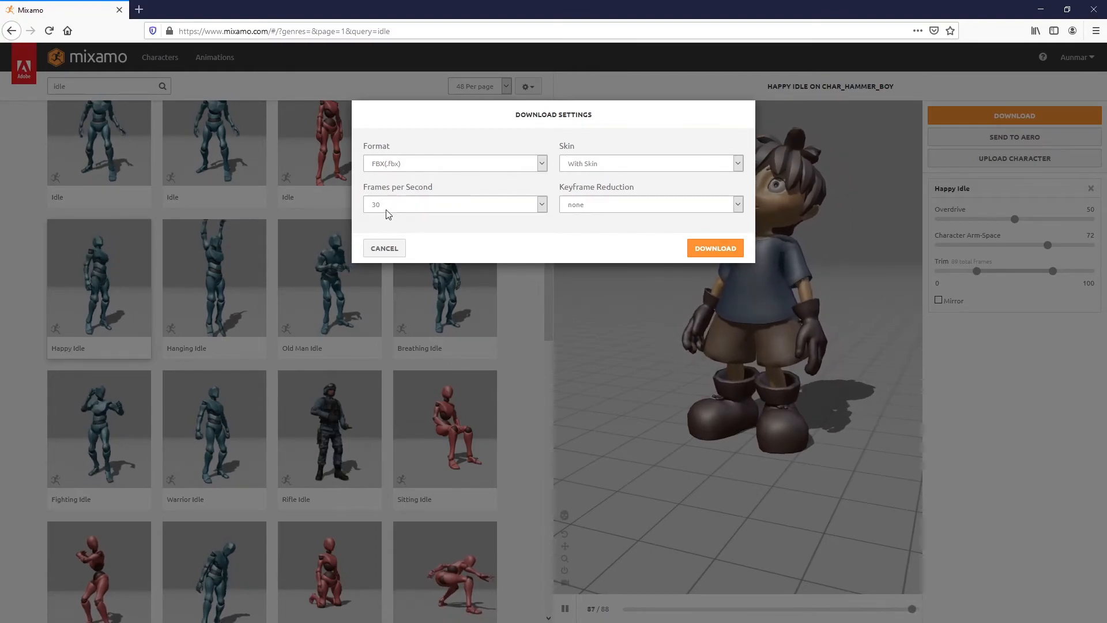
{"action": "left_click", "coordinate": [715, 248]}
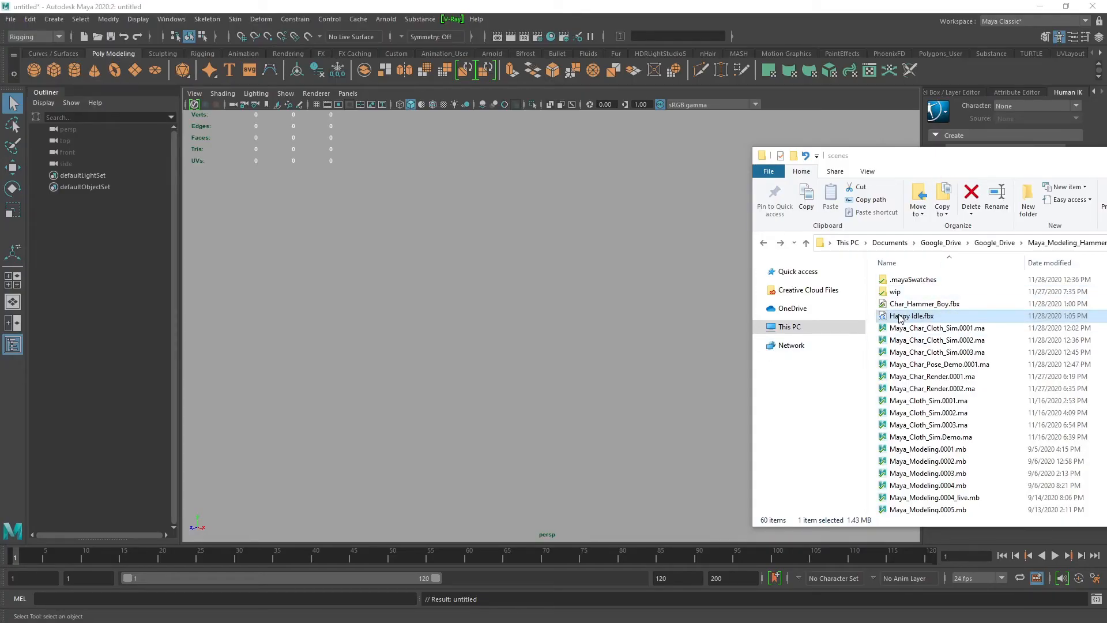
Drag Happy Idle.fbx from File Explorer into the viewport to import the rigged boy and skeleton
{"action": "left_click_drag", "start_coordinate": [911, 316], "coordinate": [365, 250]}
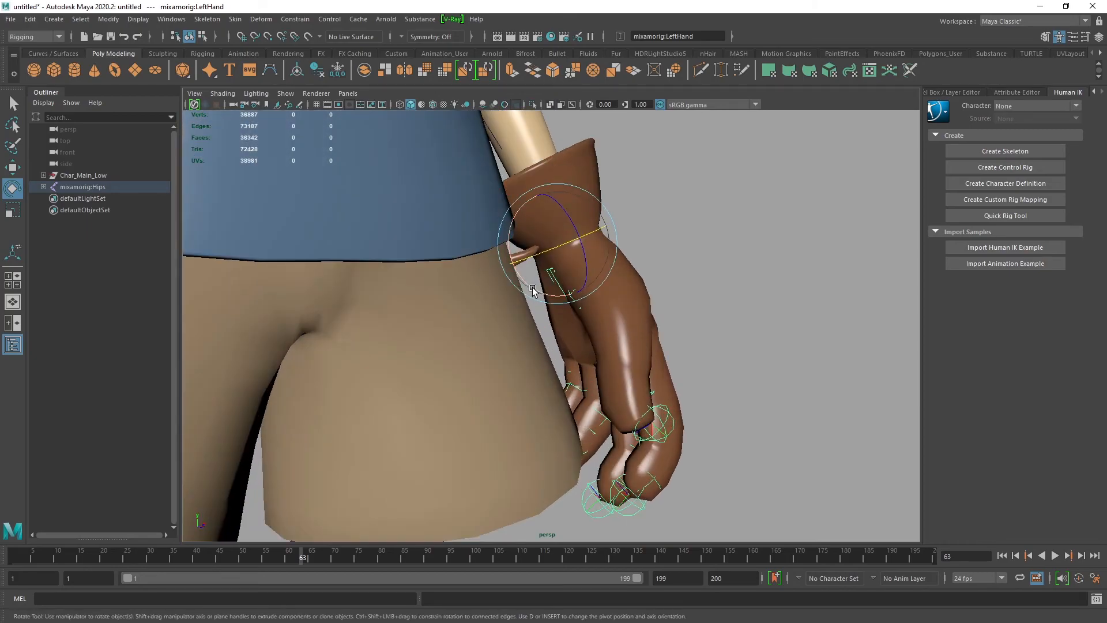
Rotate the mixamorig LeftHand and LeftForeArm so the hand rests on his shorts, then check the pose
{"action": "left_click_drag", "start_coordinate": [533, 289], "coordinate": [556, 318]}
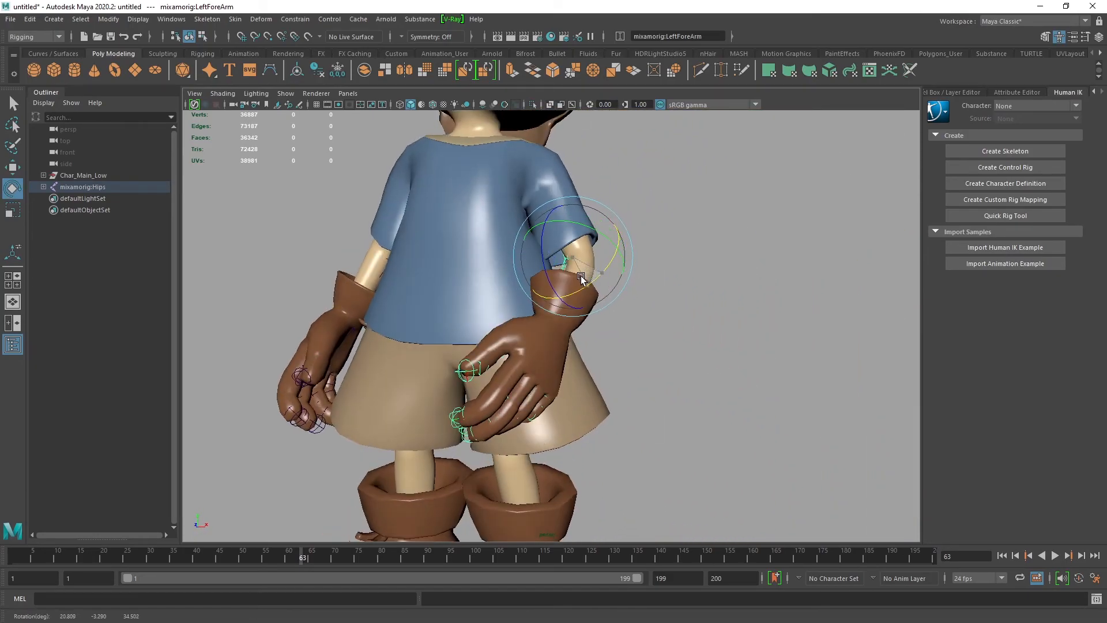
{"action": "left_click_drag", "start_coordinate": [579, 282], "coordinate": [589, 286]}
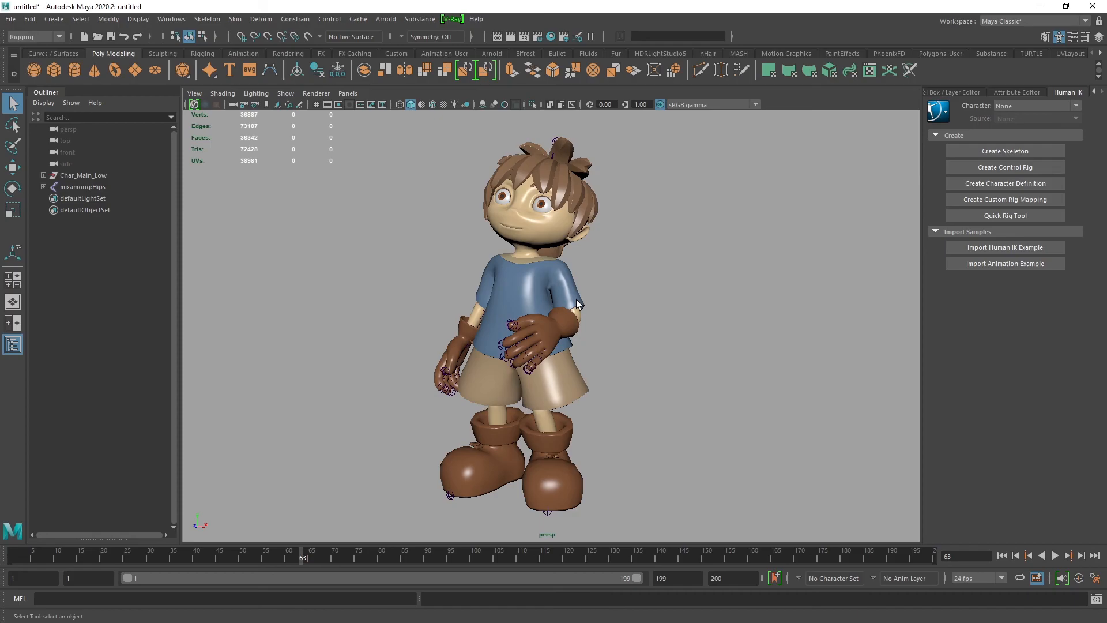
{"action": "left_click_drag", "start_coordinate": [579, 304], "coordinate": [589, 329]}
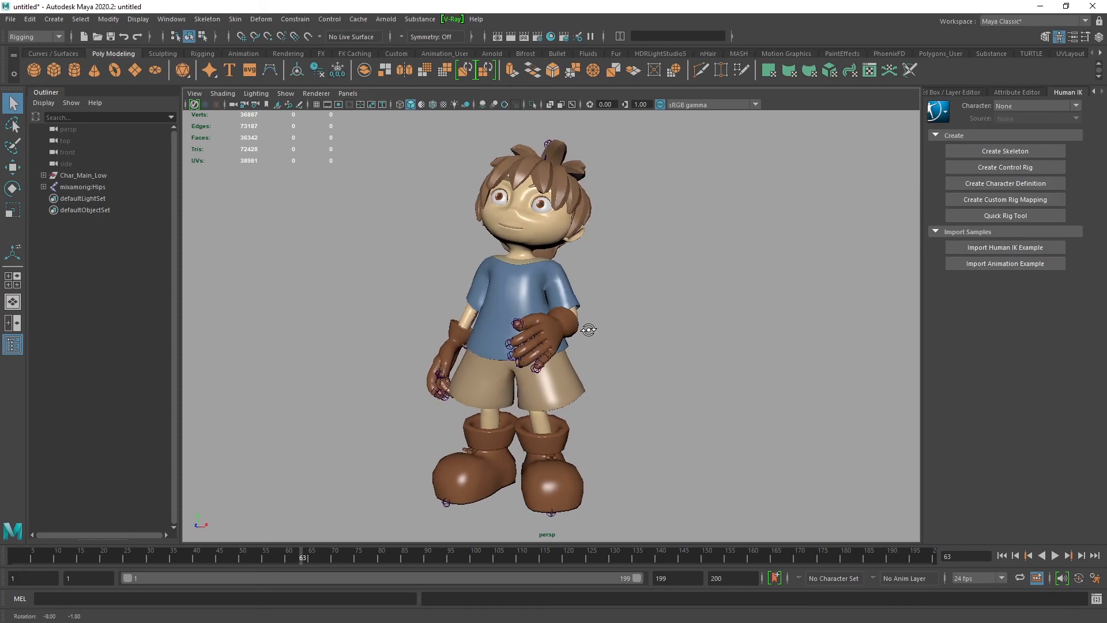